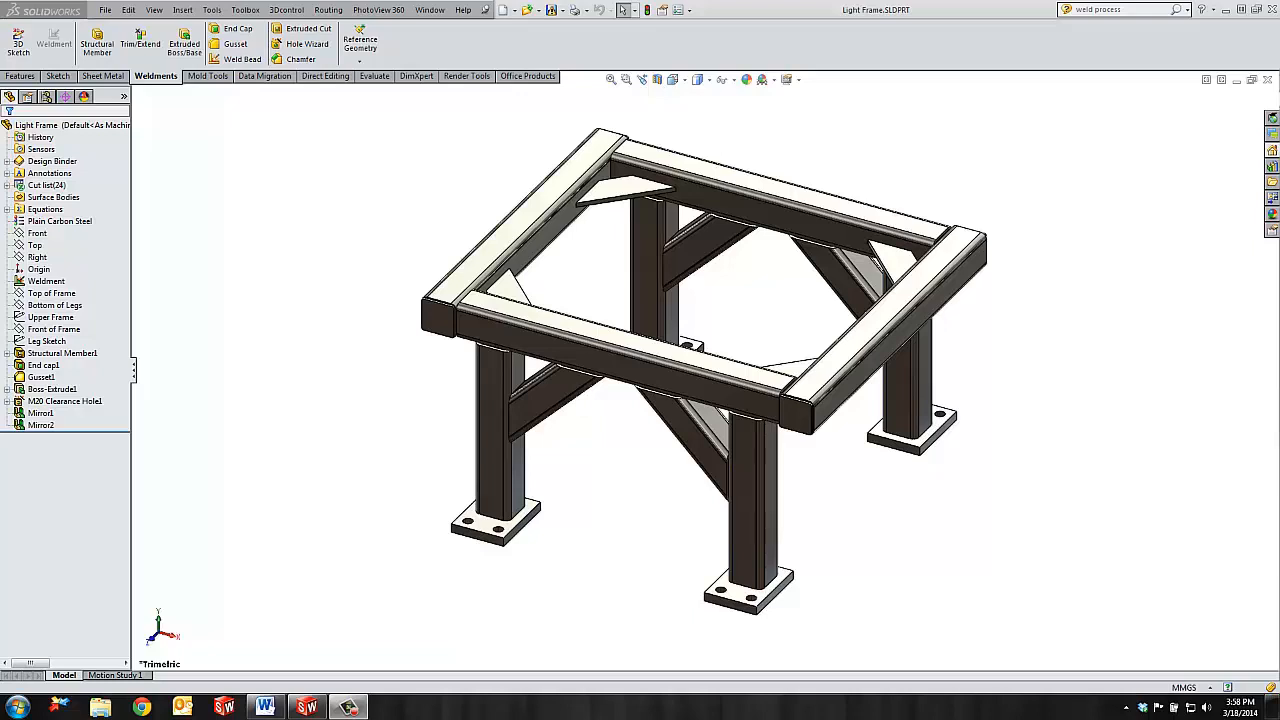
mouse_move(800, 296)
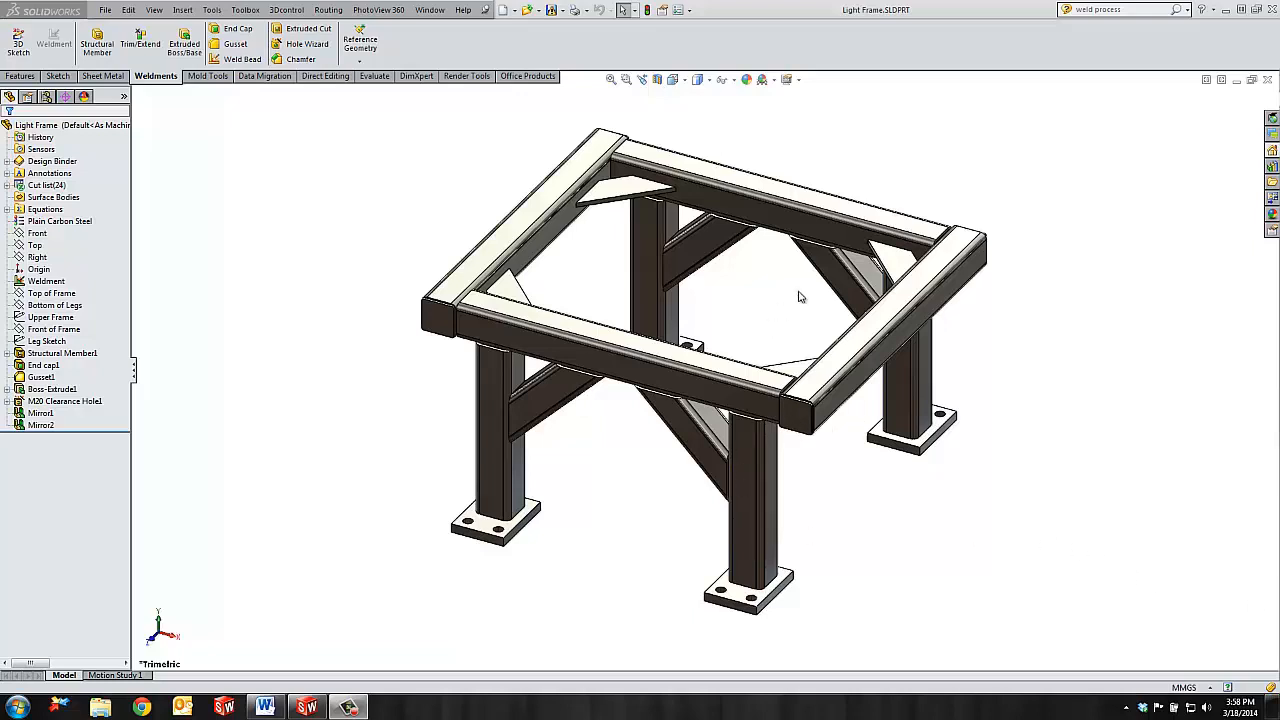
mouse_move(840, 288)
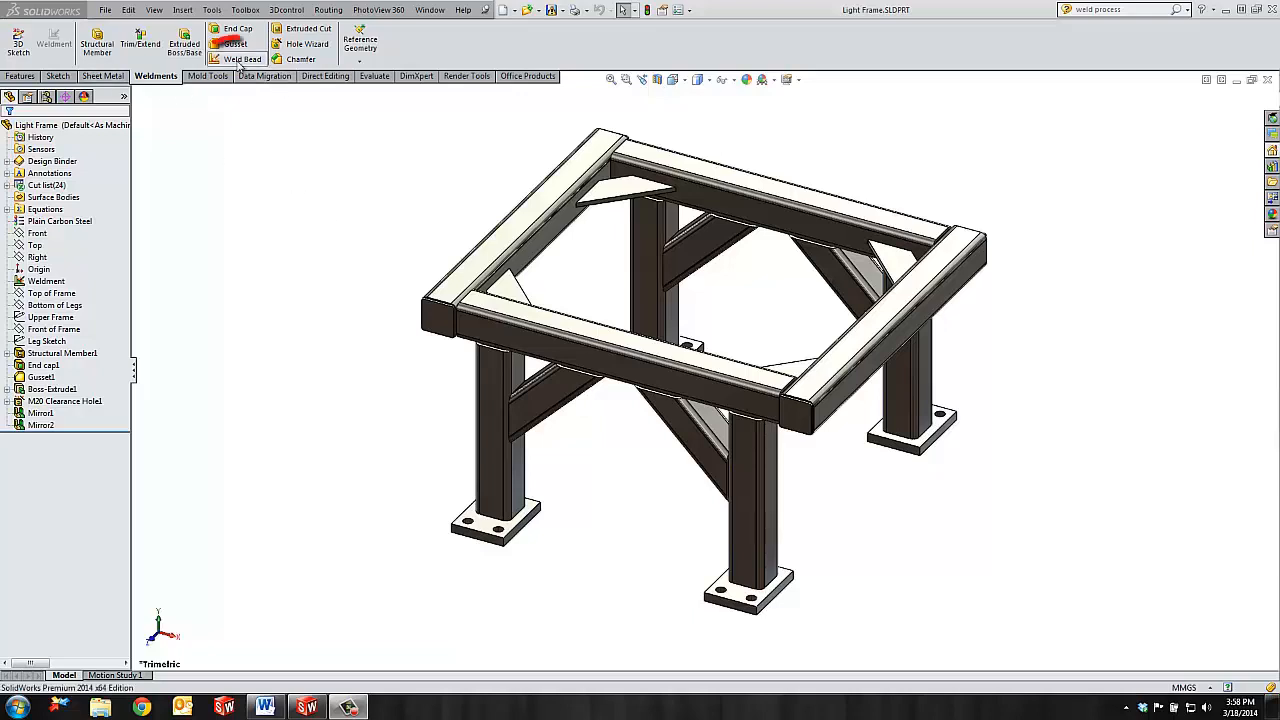
- Weld the front-left leg to its base plate with tangent propagation running all around, then begin the next path
left_click(242, 58)
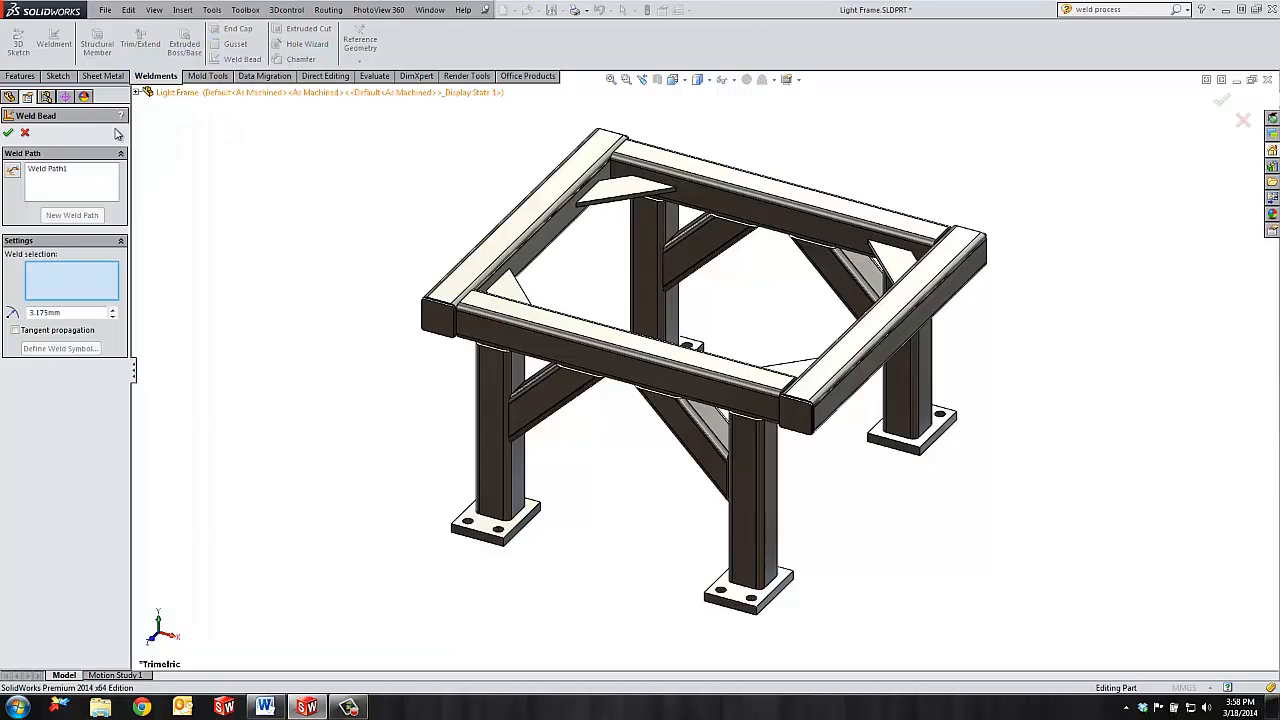
mouse_move(14, 180)
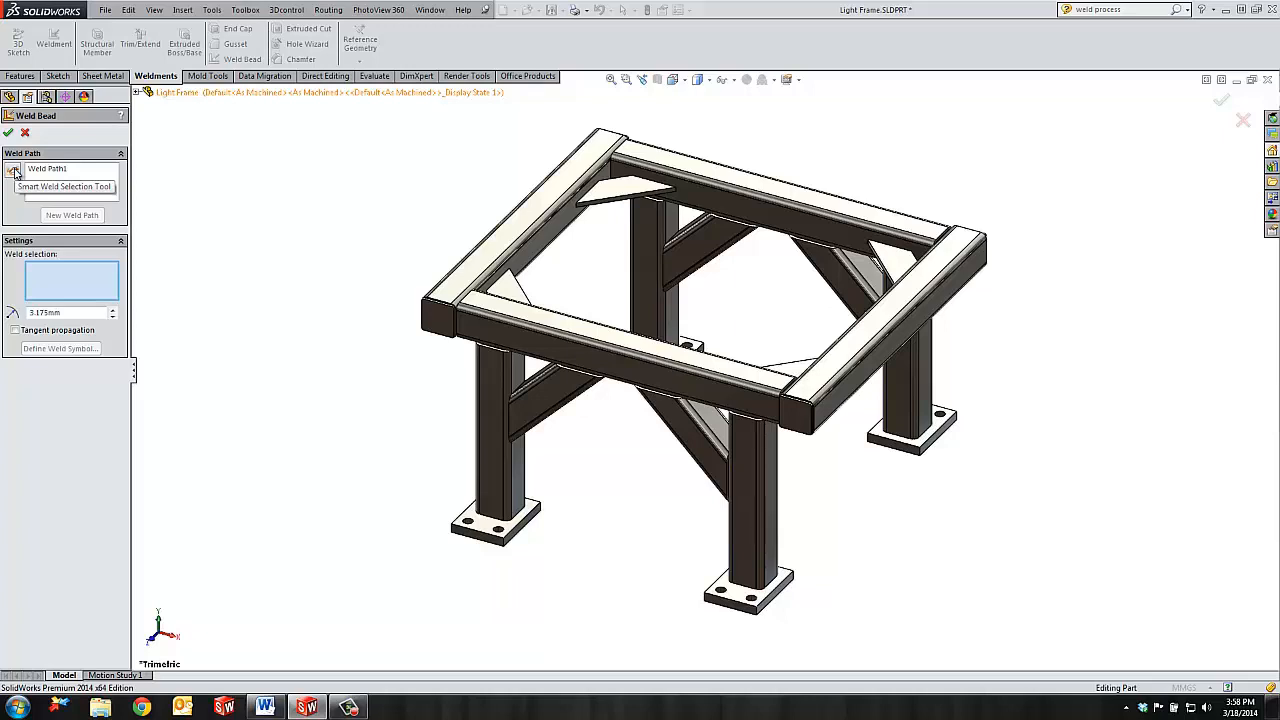
mouse_move(16, 180)
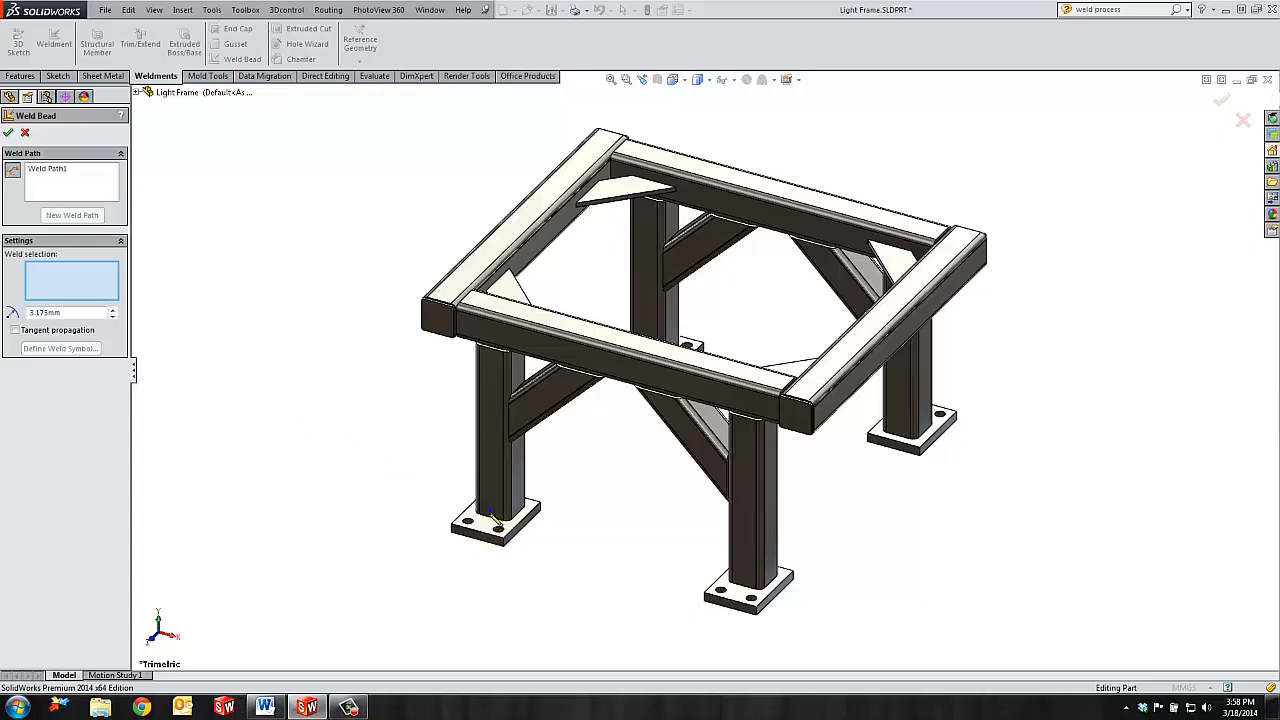
left_click(490, 520)
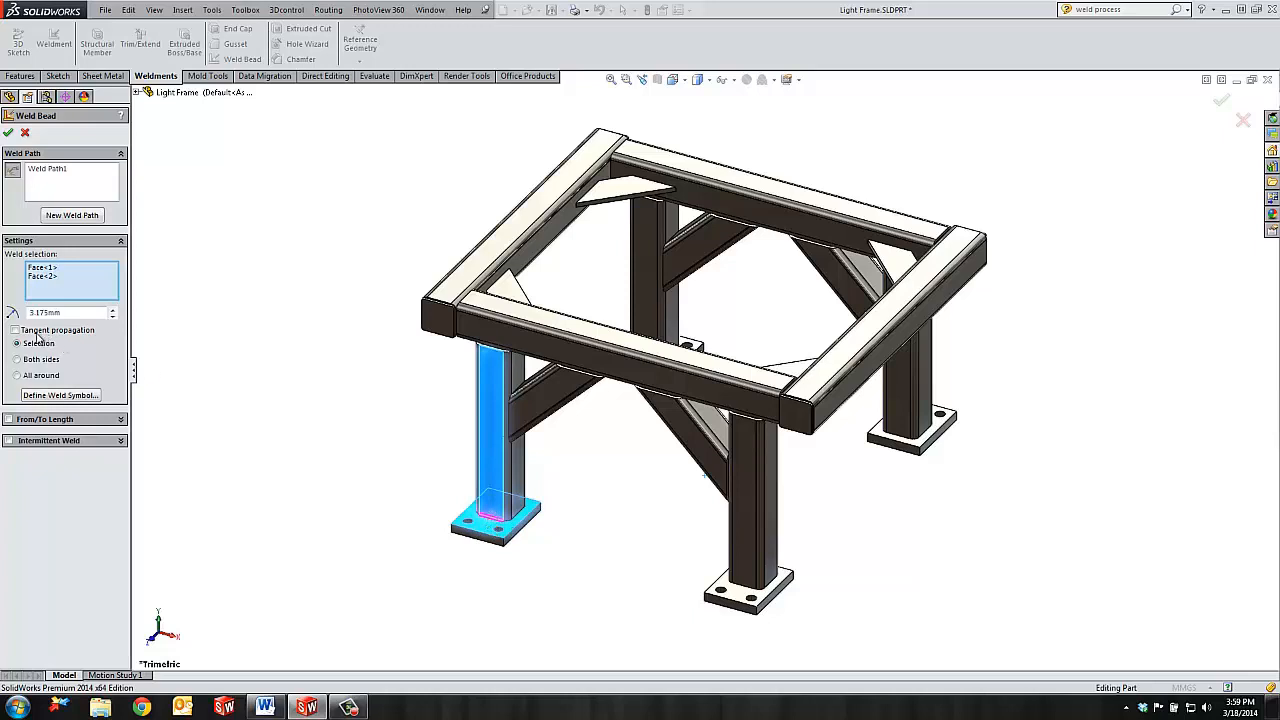
left_click(16, 330)
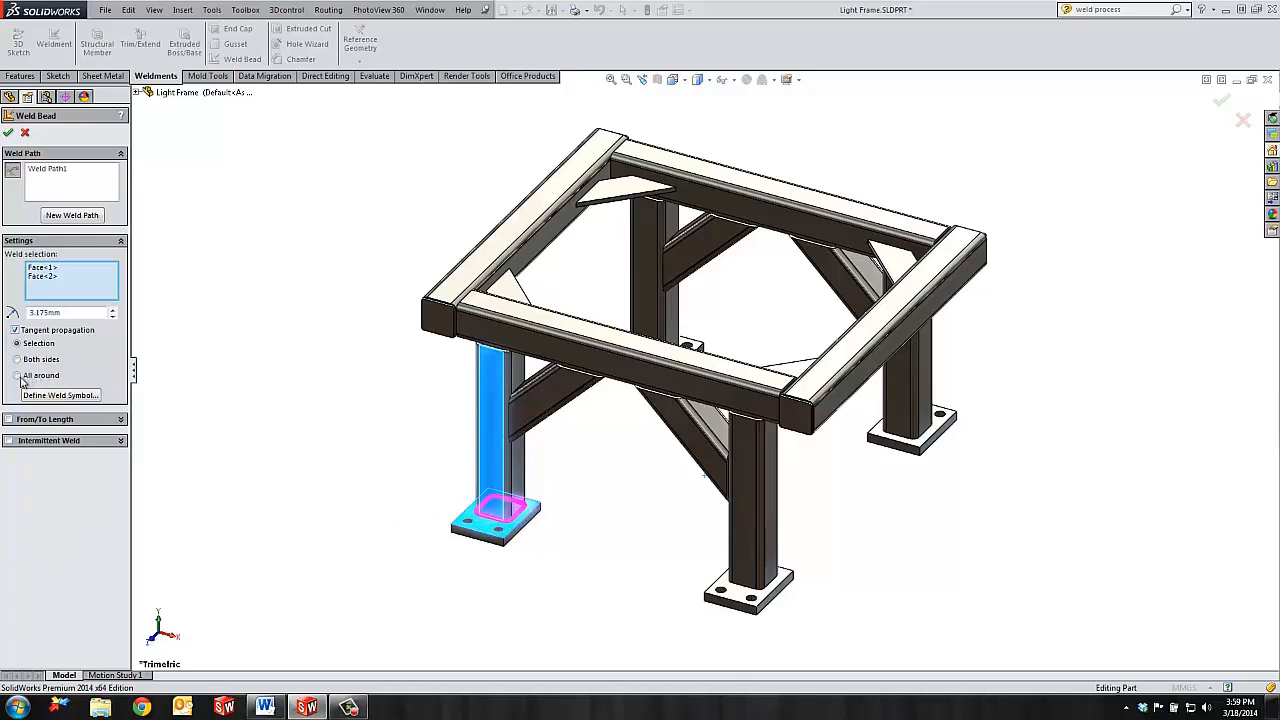
left_click(16, 376)
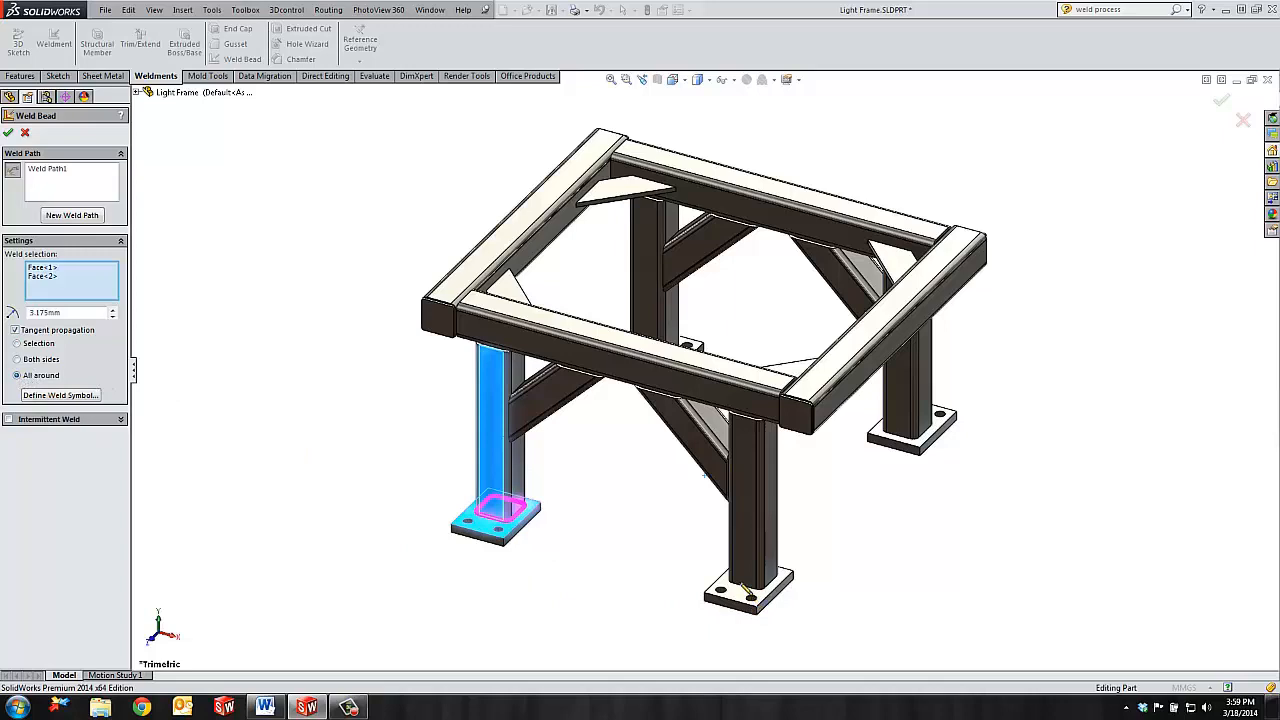
left_click(72, 214)
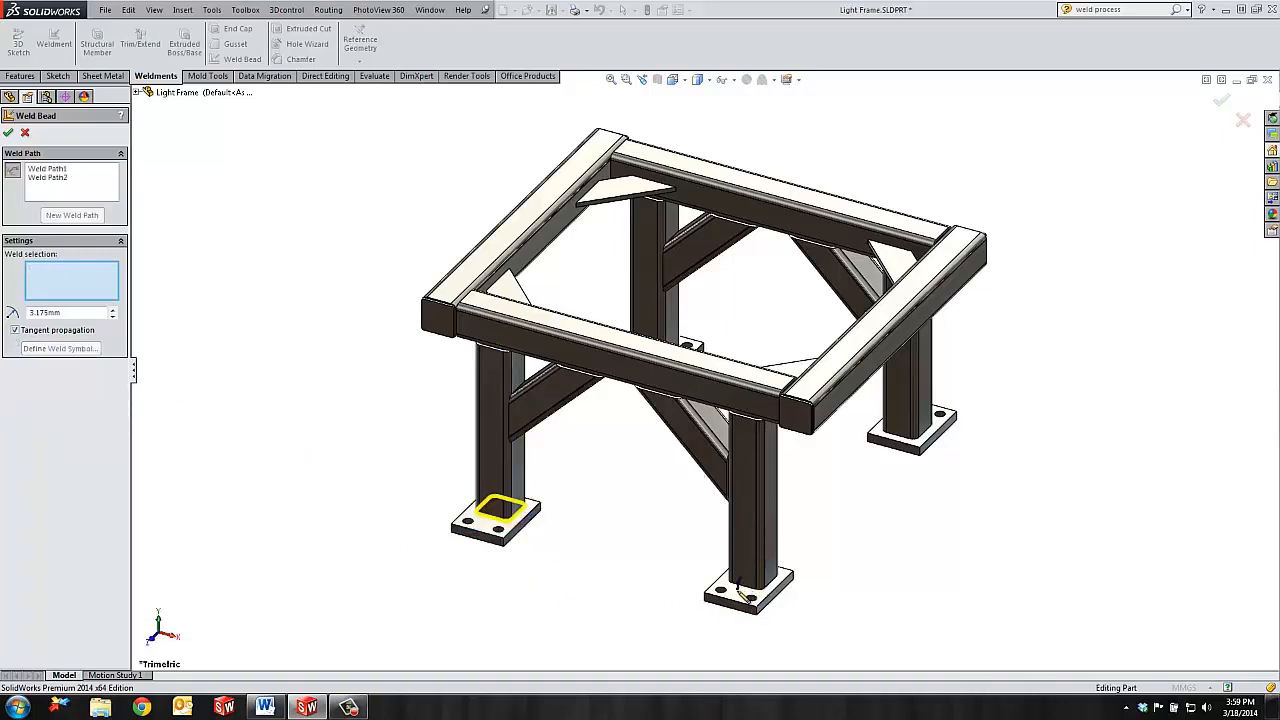
- Select the next leg and base plate faces for another all-around weld path
left_click(744, 596)
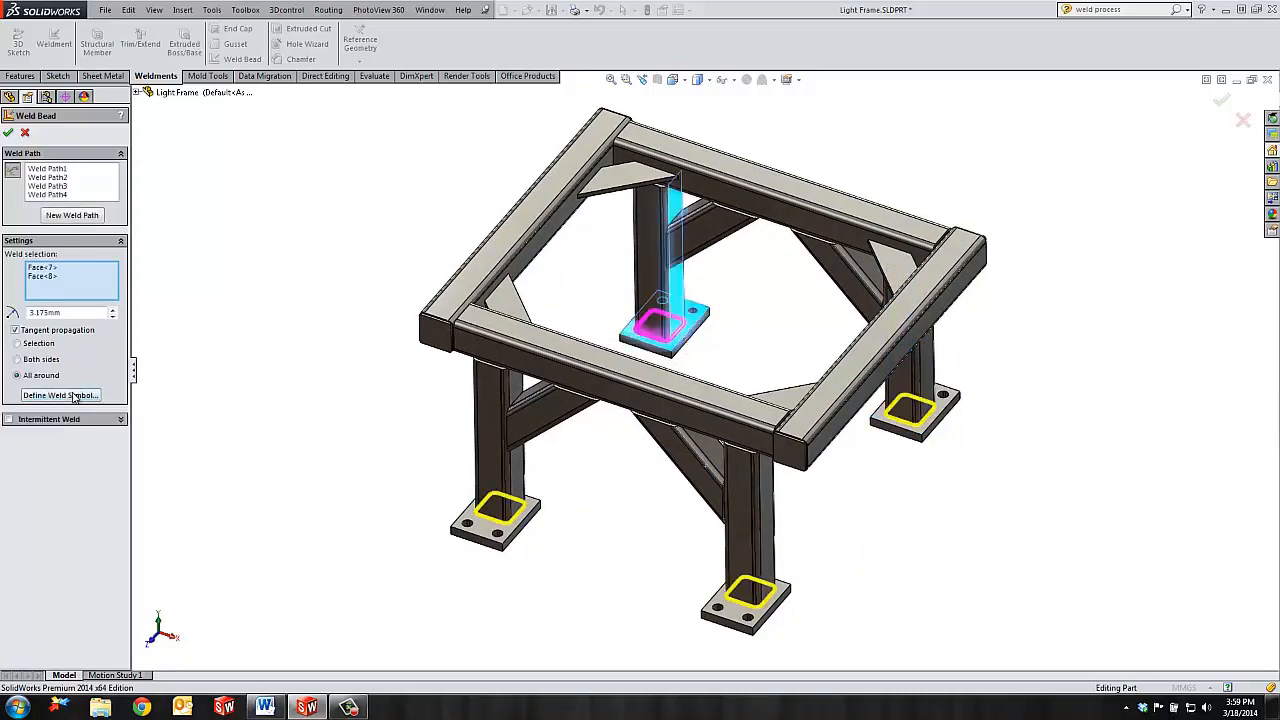
- Set the weld symbol to an all-around fillet weld of size 3.175 and accept it
left_click(60, 394)
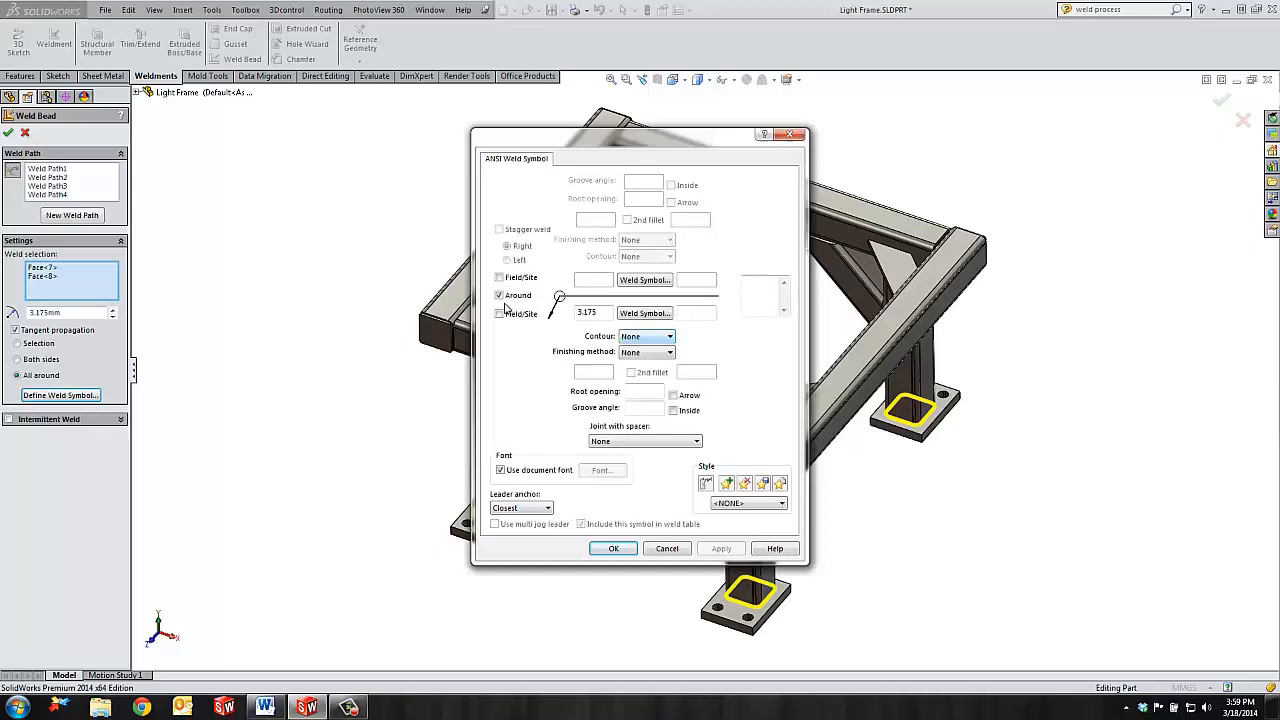
left_click(500, 296)
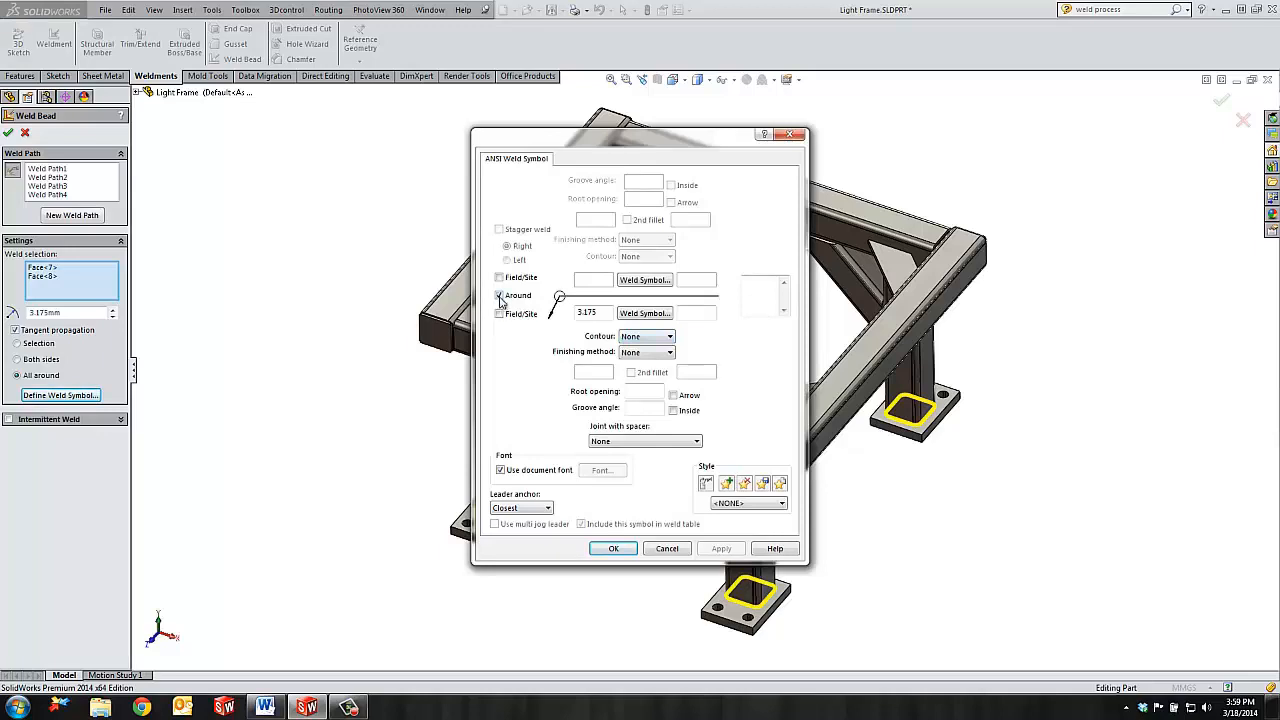
left_click(500, 296)
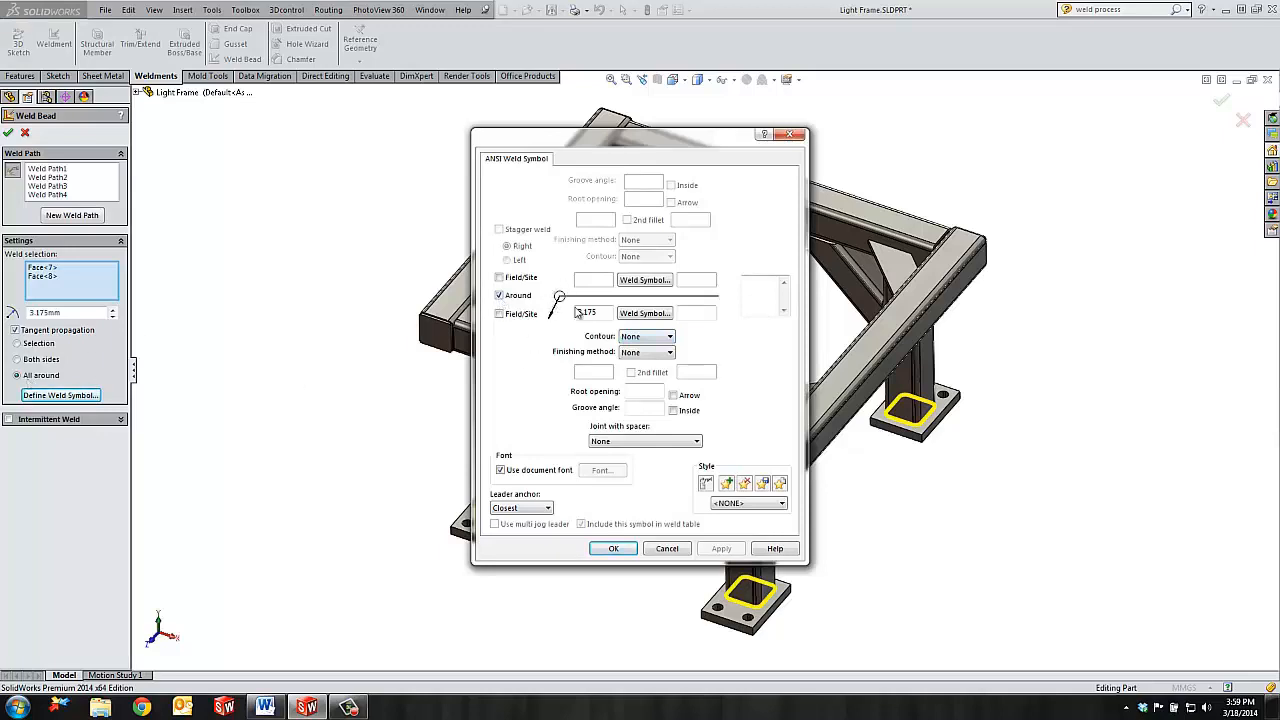
left_click(644, 312)
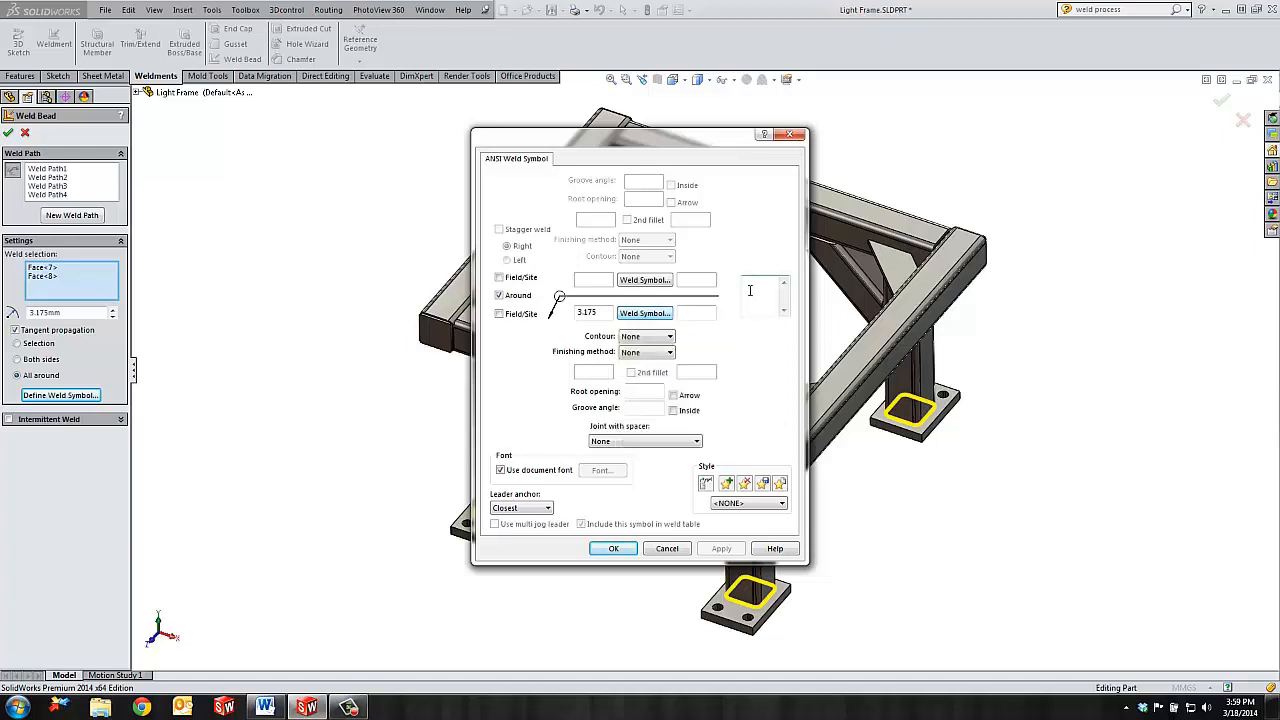
mouse_move(748, 300)
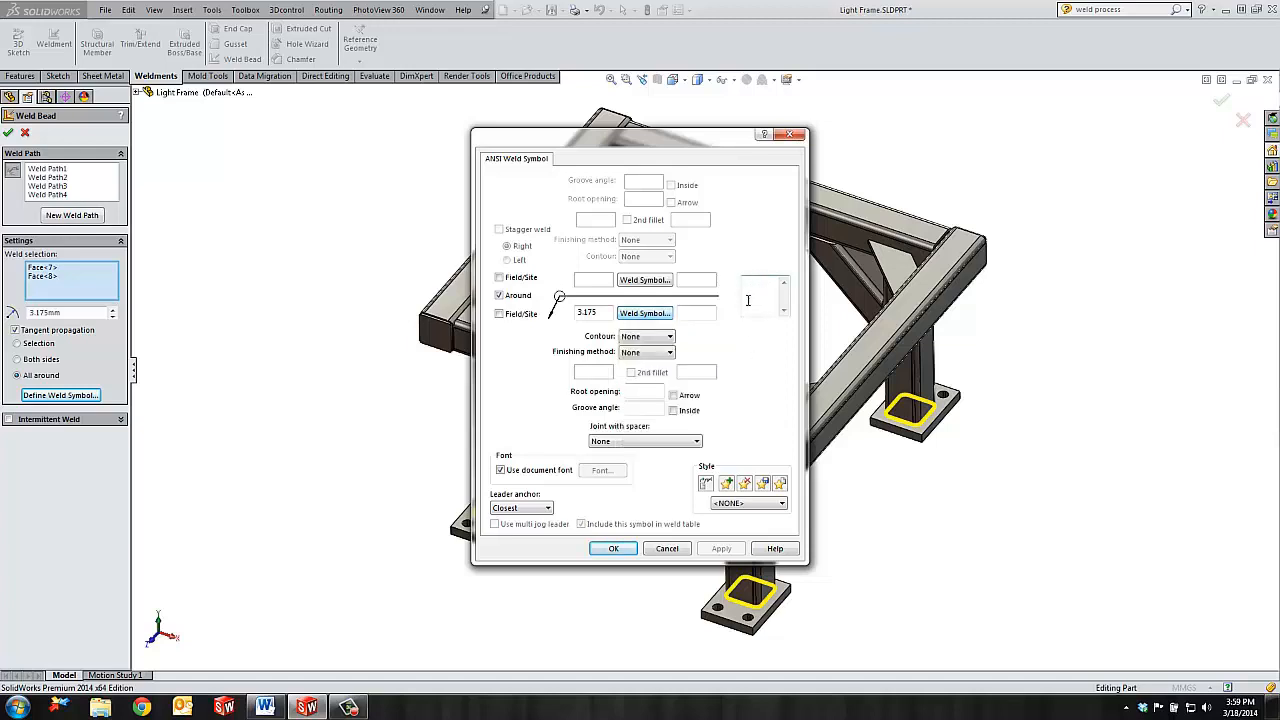
mouse_move(612, 548)
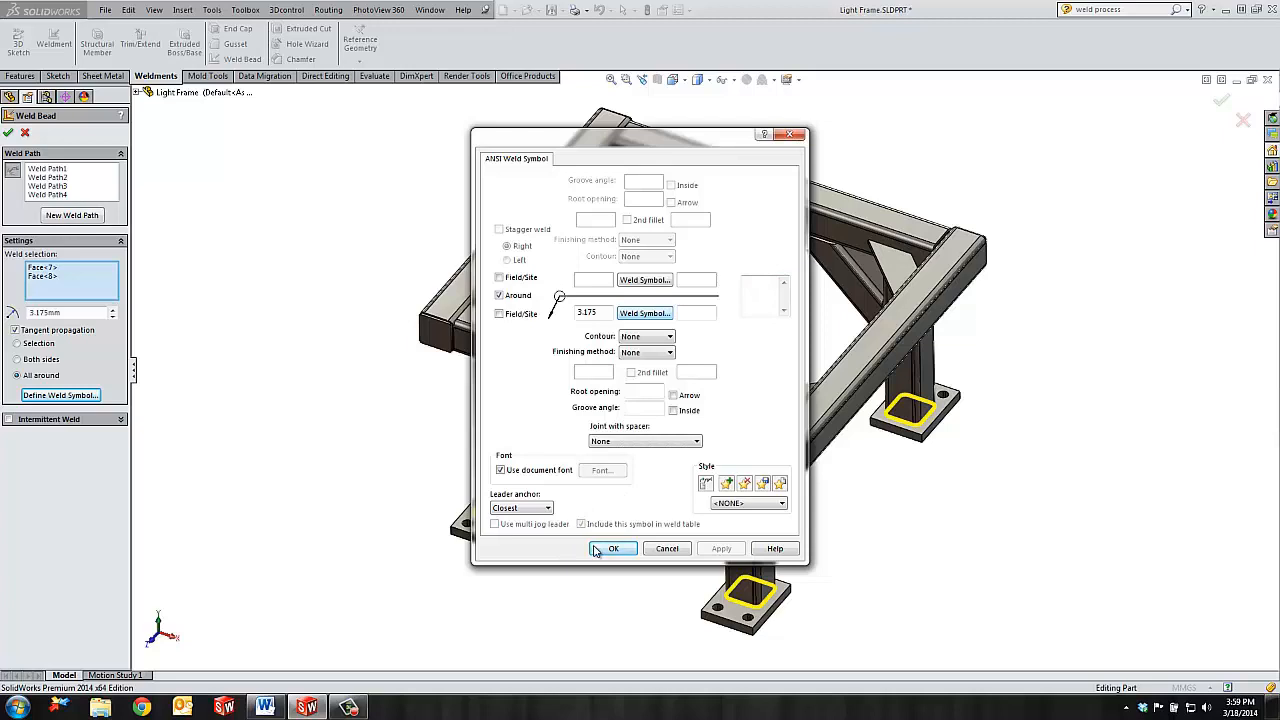
left_click(616, 548)
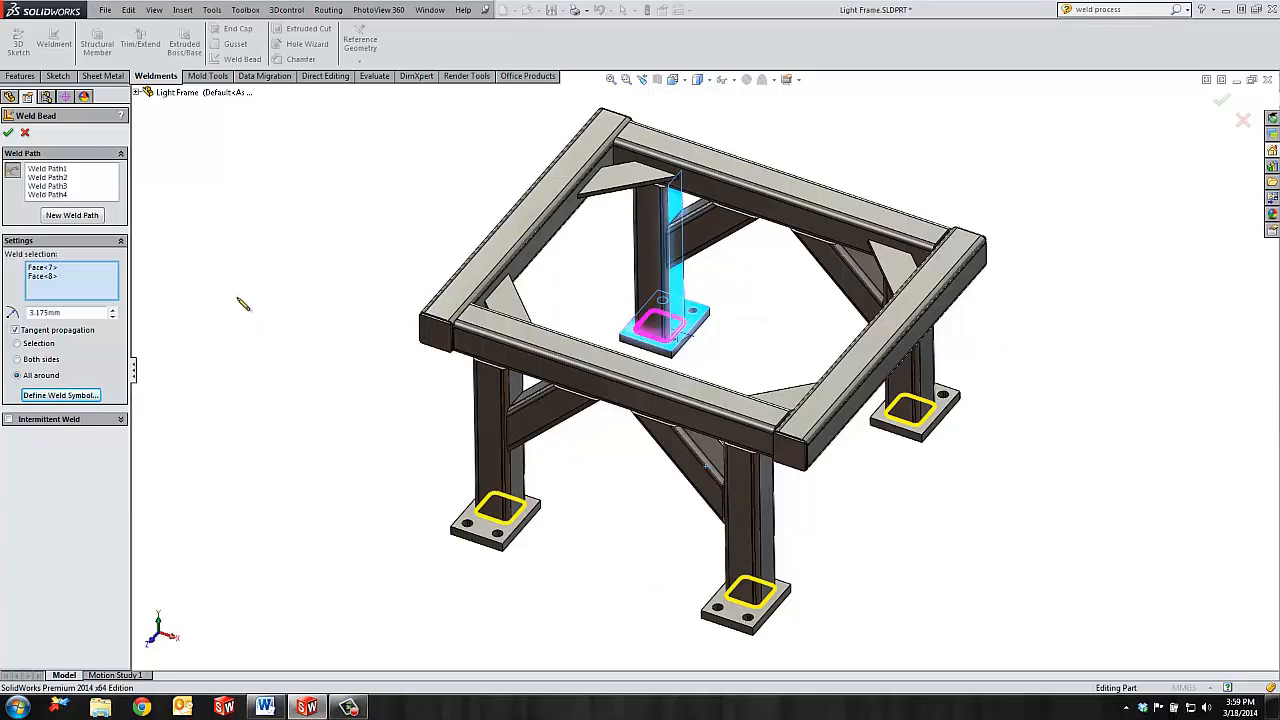
mouse_move(184, 284)
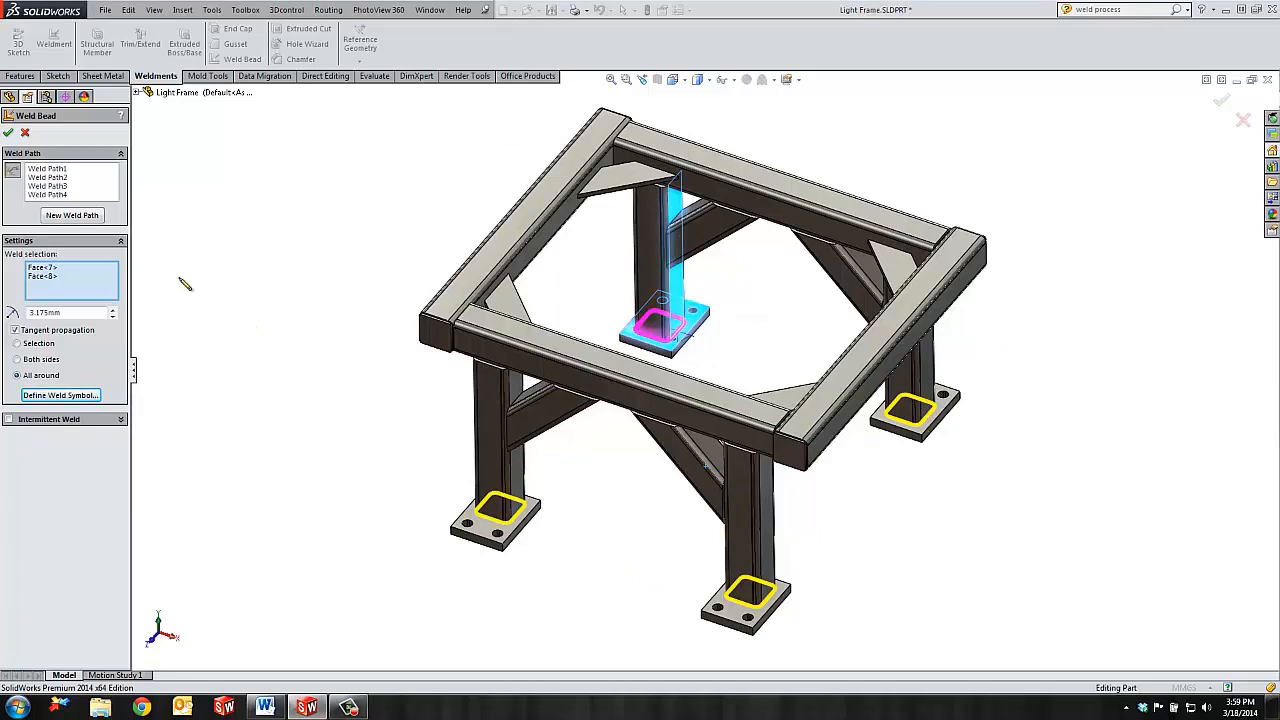
- Finish the weld bead feature and adjust item visibility to view the 3.175 callouts on the frame
left_click(8, 136)
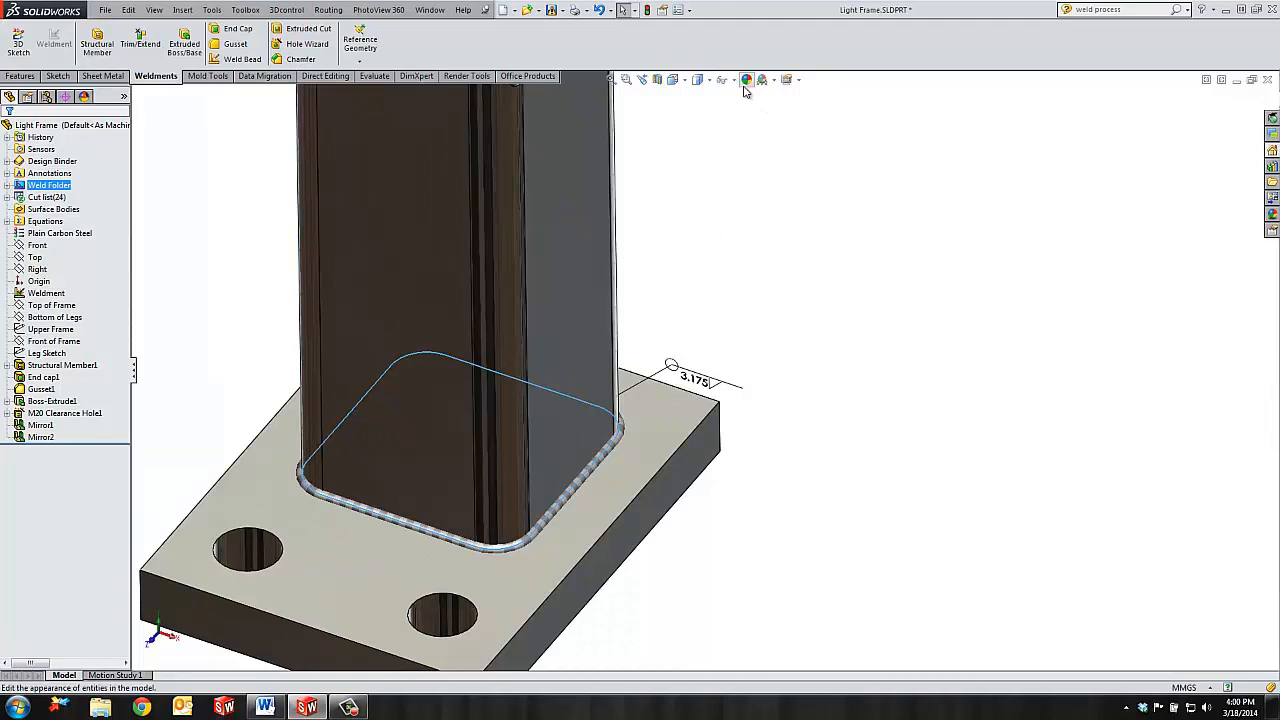
mouse_move(726, 80)
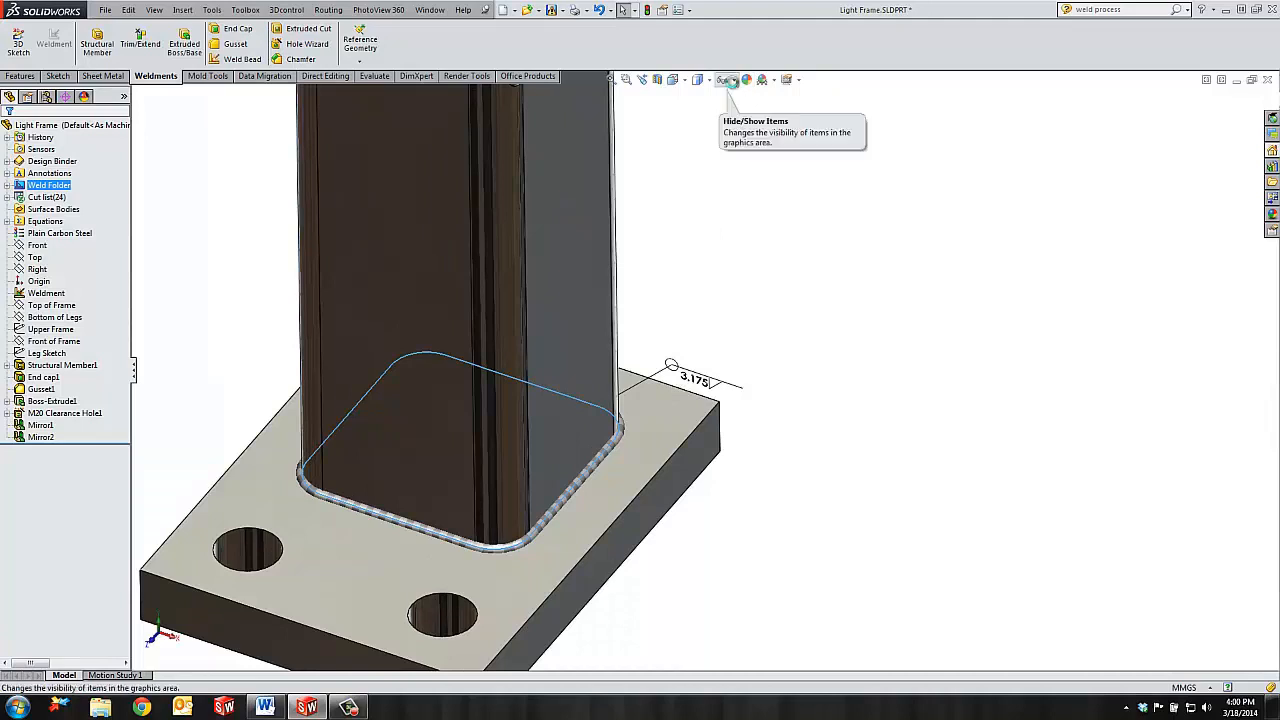
left_click(732, 78)
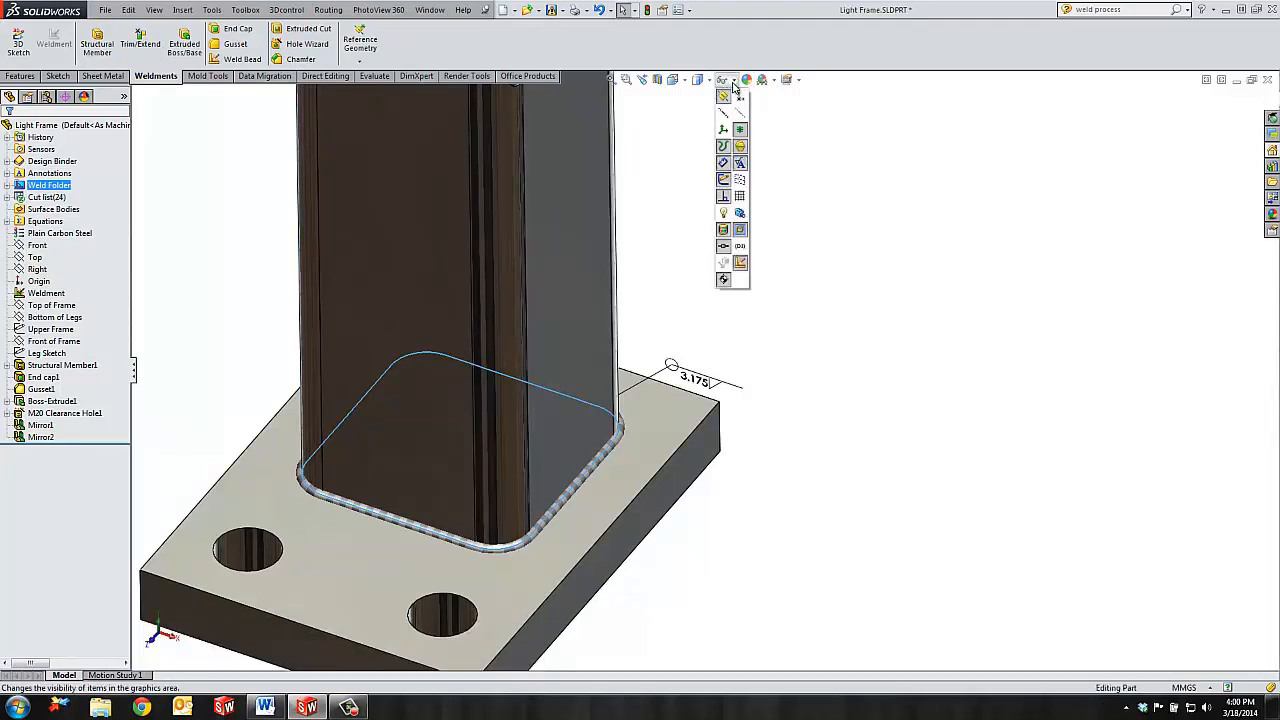
mouse_move(740, 264)
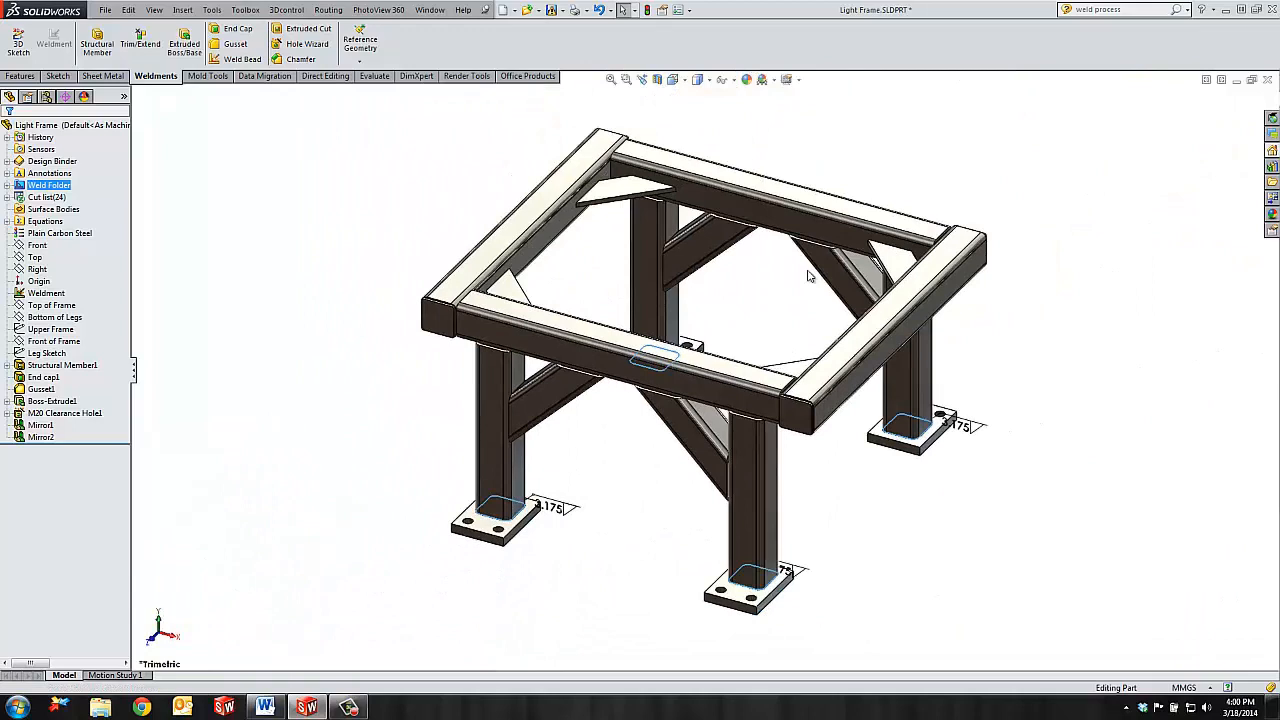
mouse_move(860, 124)
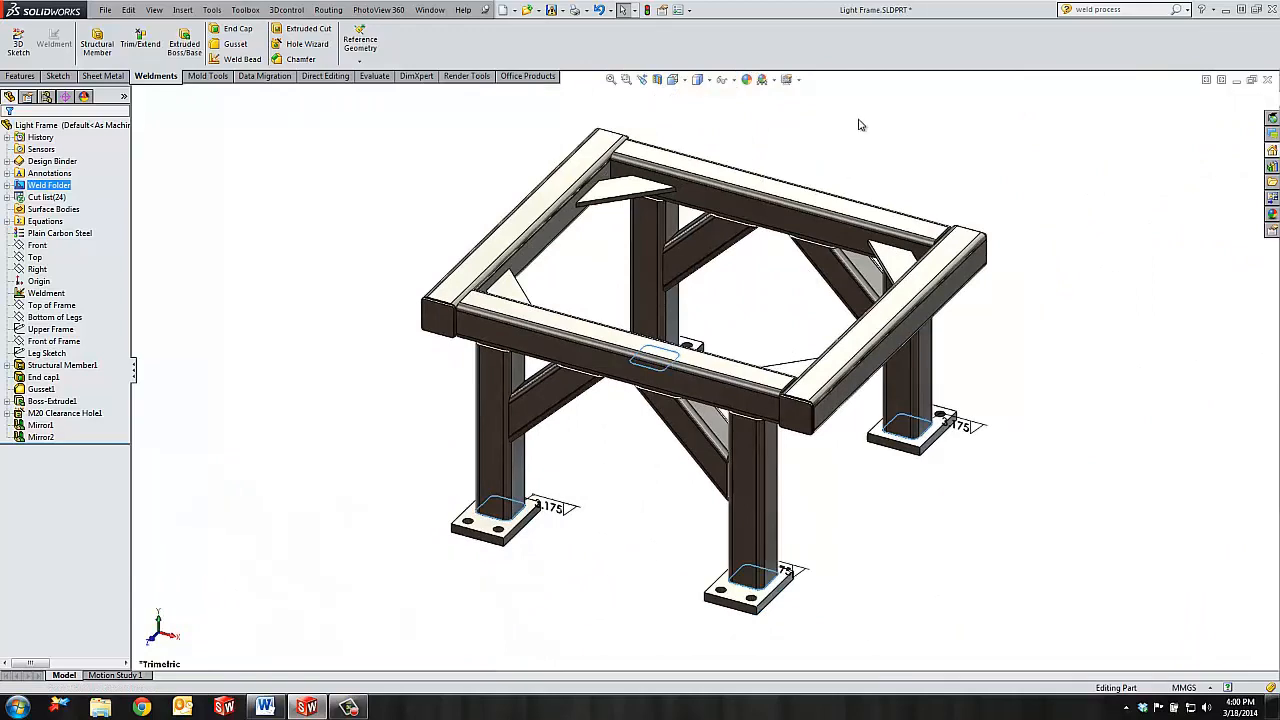
mouse_move(260, 198)
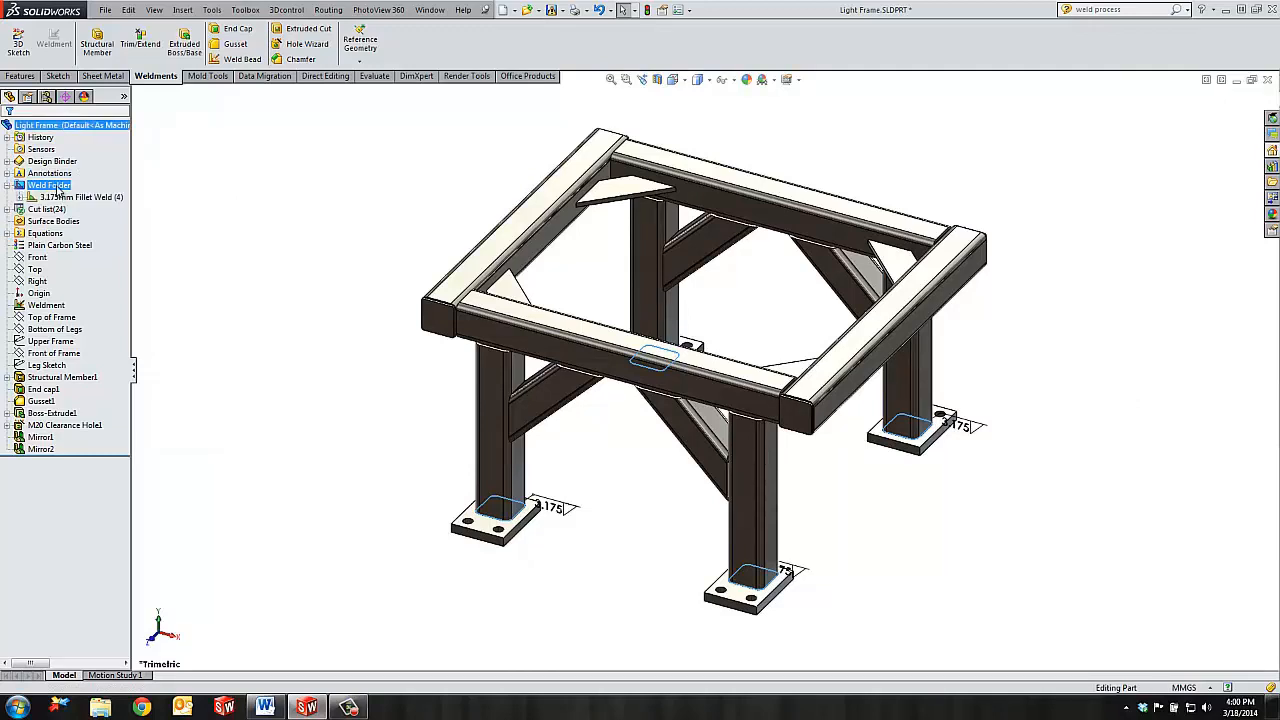
left_click(32, 196)
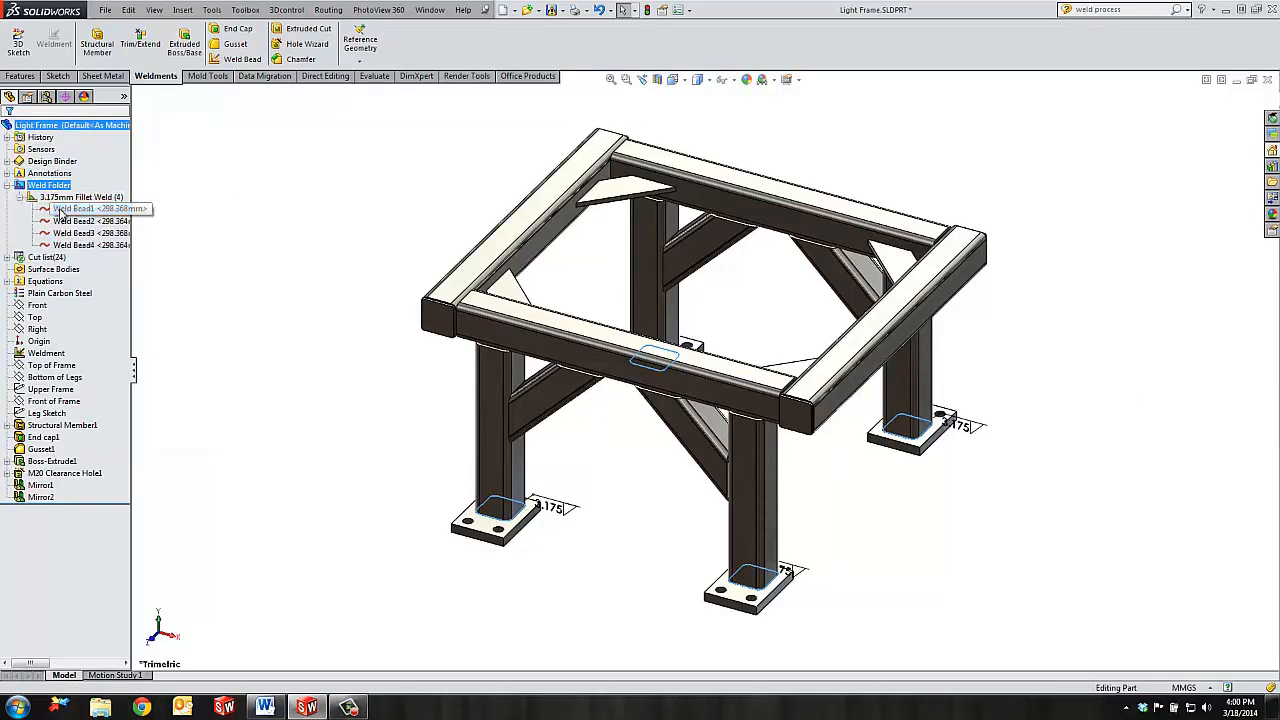
left_click(76, 220)
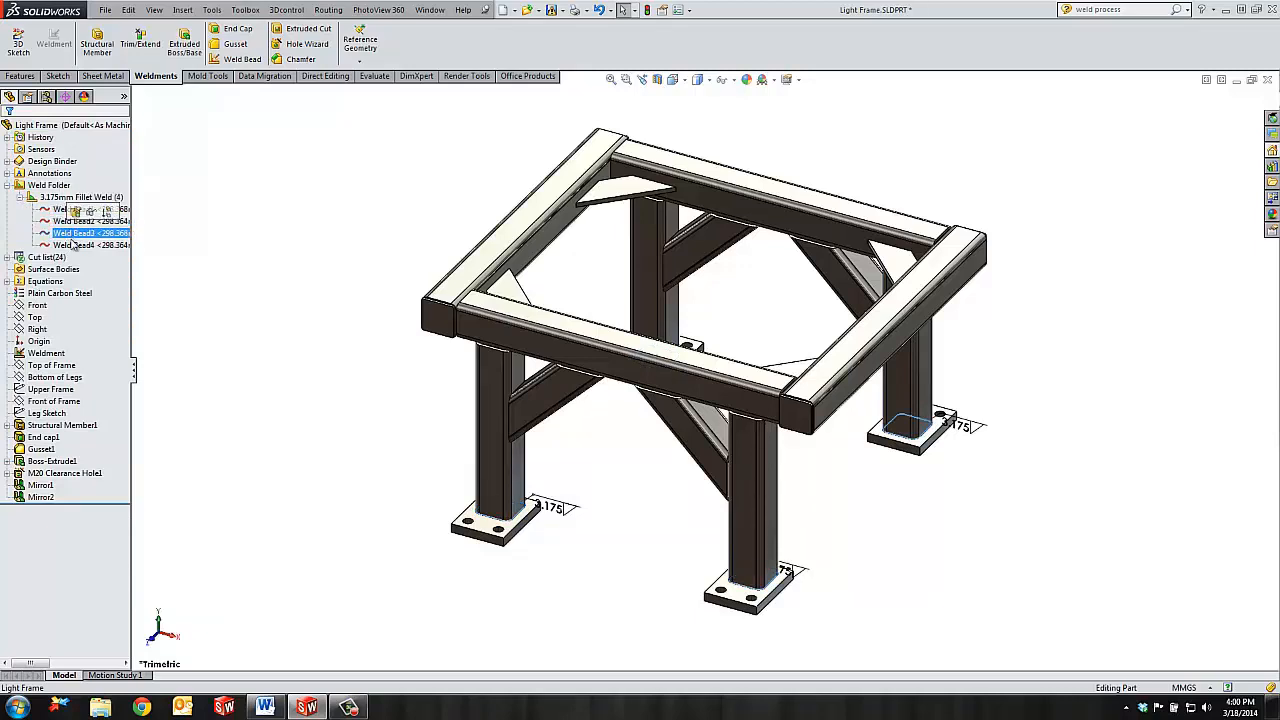
left_click(72, 244)
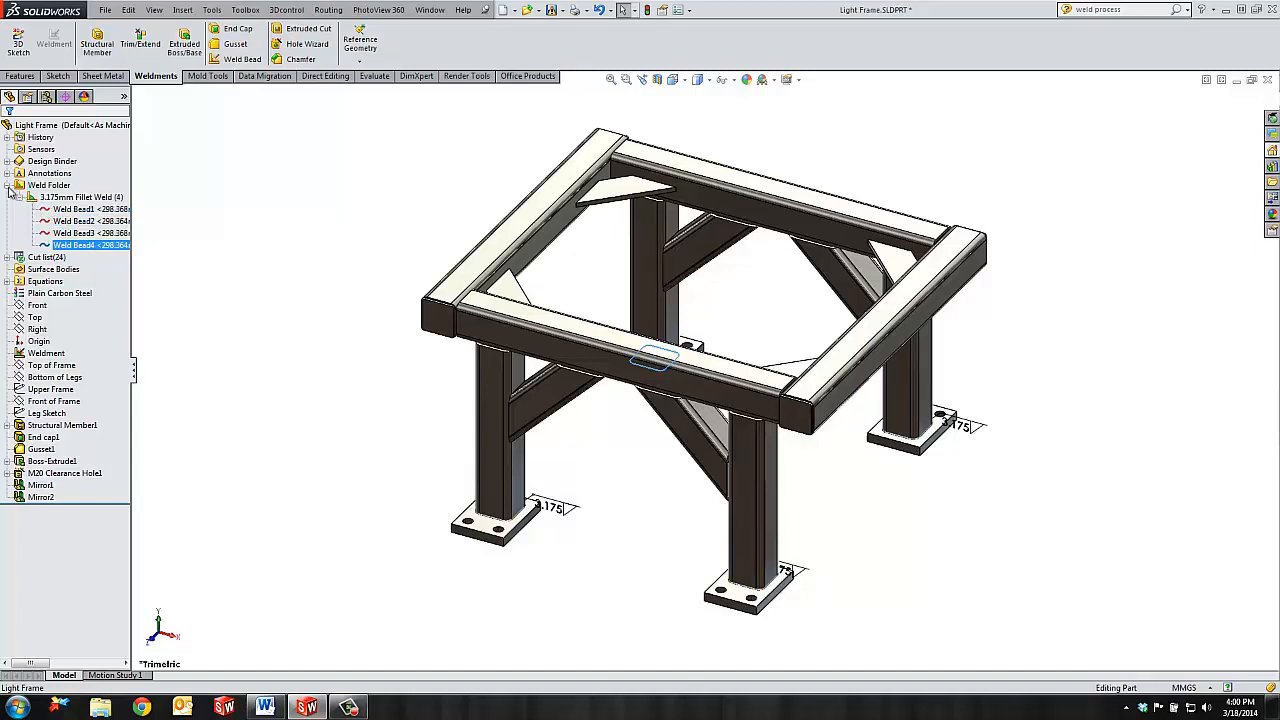
left_click(32, 184)
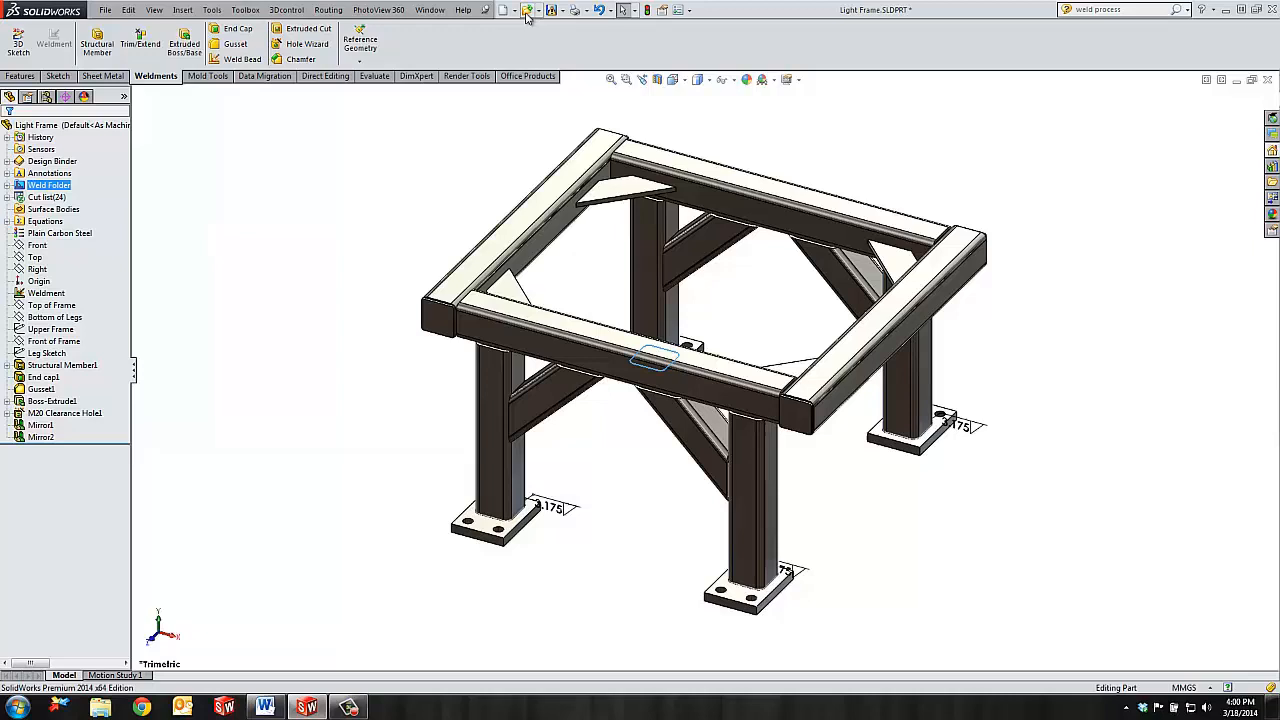
- Make a drawing from the Light Frame part on a B (ANSI) Landscape sheet and drag in the isometric view
left_click(520, 10)
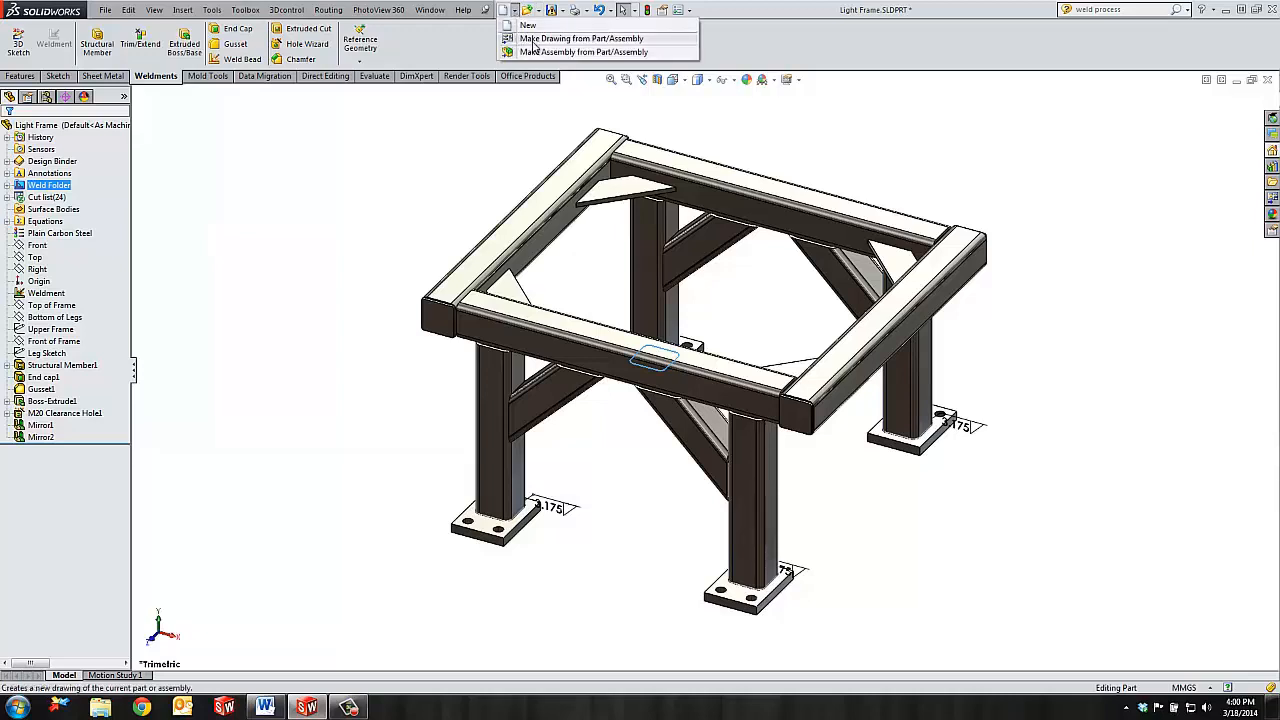
left_click(572, 38)
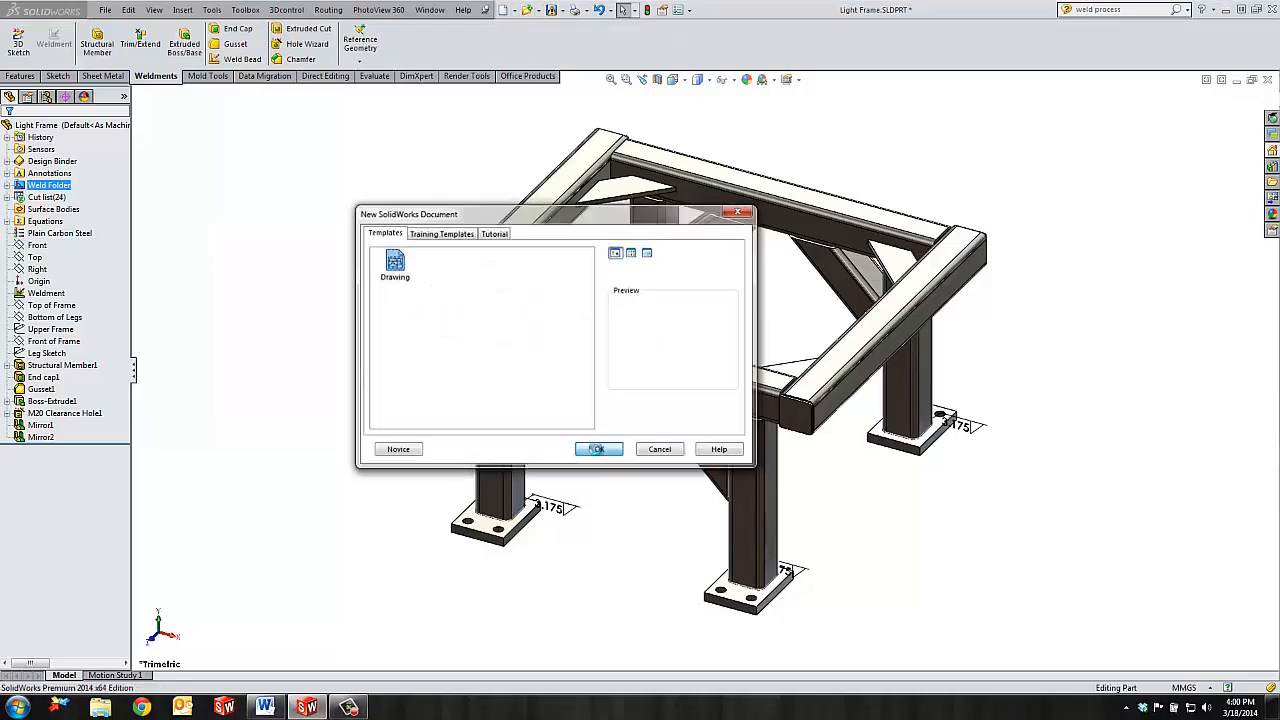
left_click(596, 448)
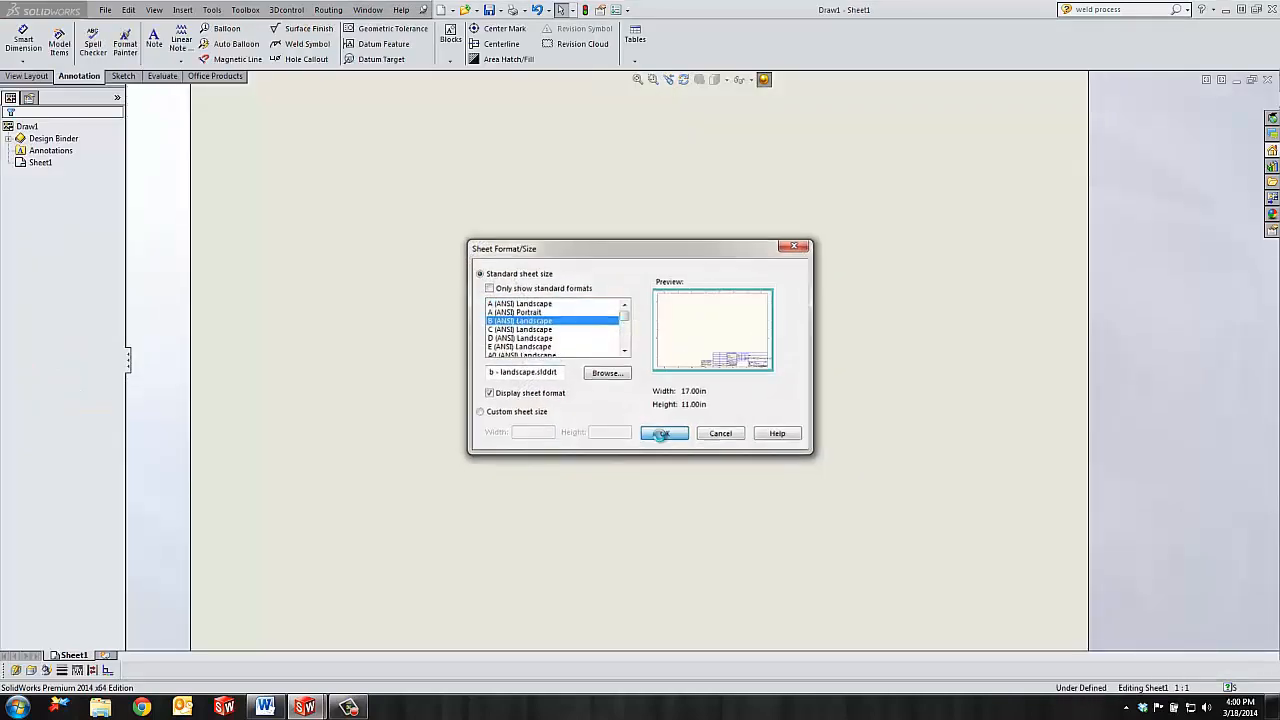
left_click(664, 432)
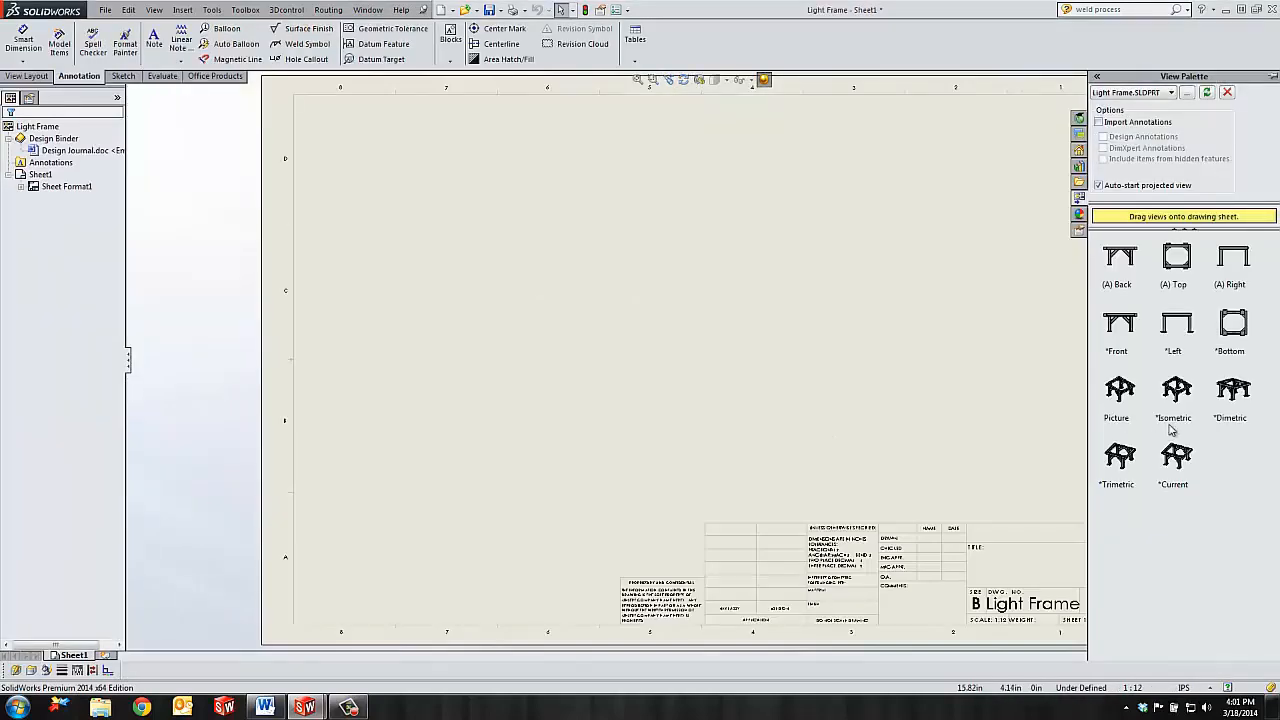
left_click_drag(1176, 388, 520, 350)
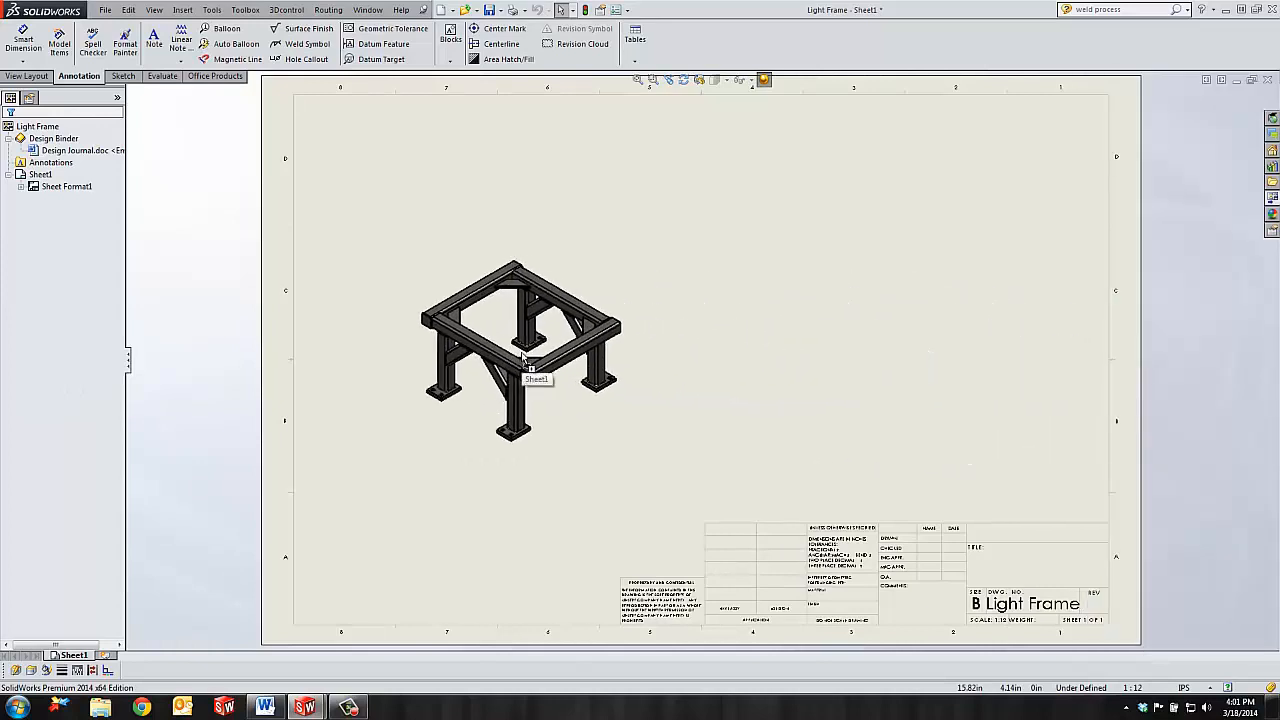
- Drop the isometric view of the frame as the first view on the sheet
left_click(520, 356)
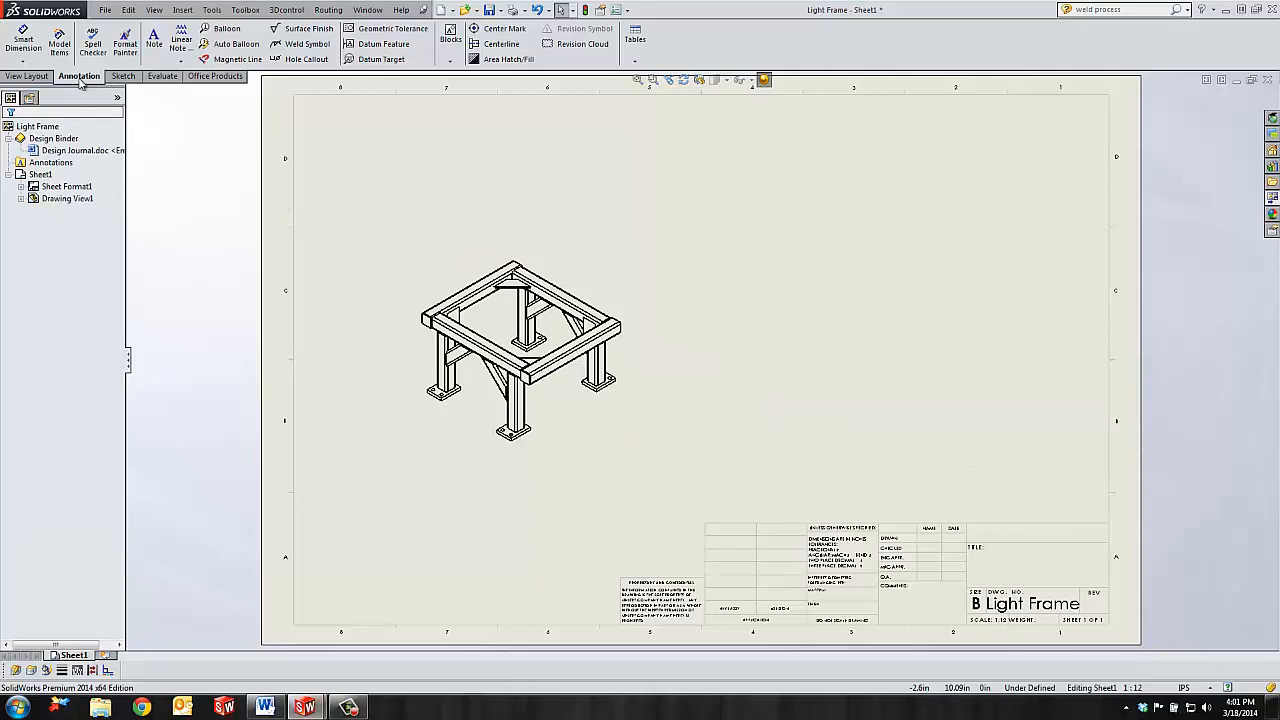
mouse_move(60, 42)
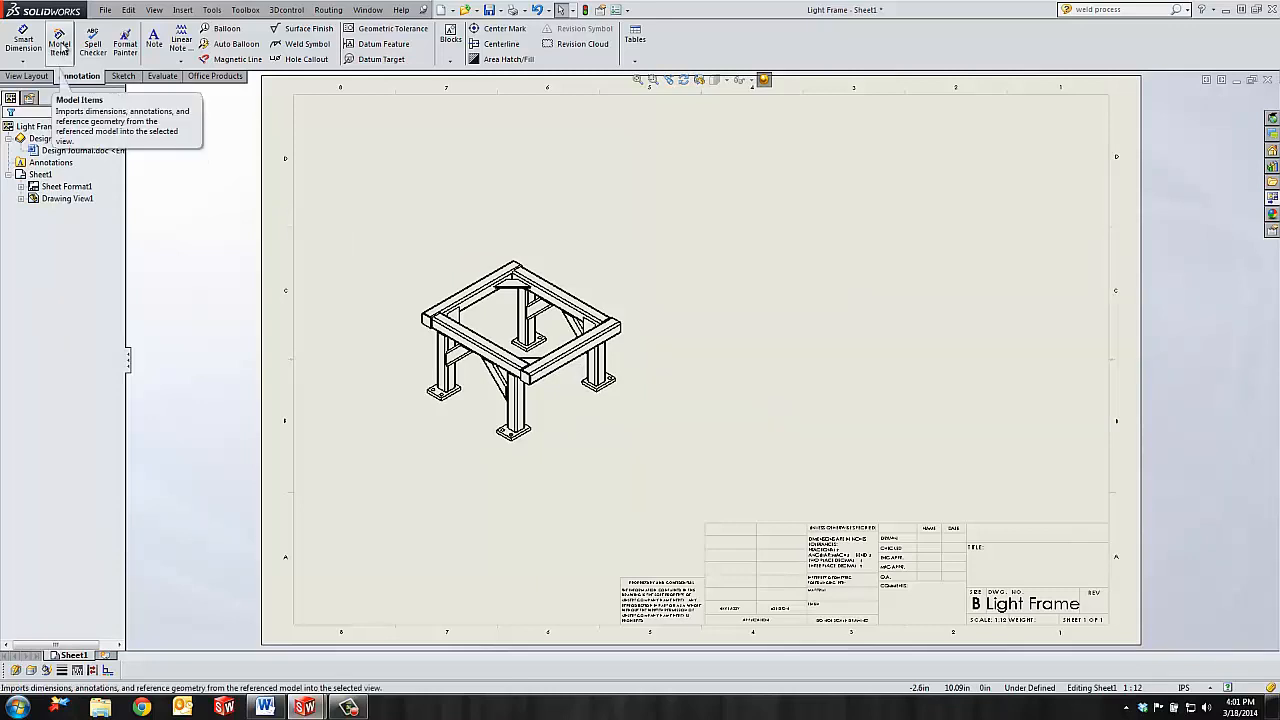
- Start Model Items to import weld annotations into the isometric view
left_click(62, 44)
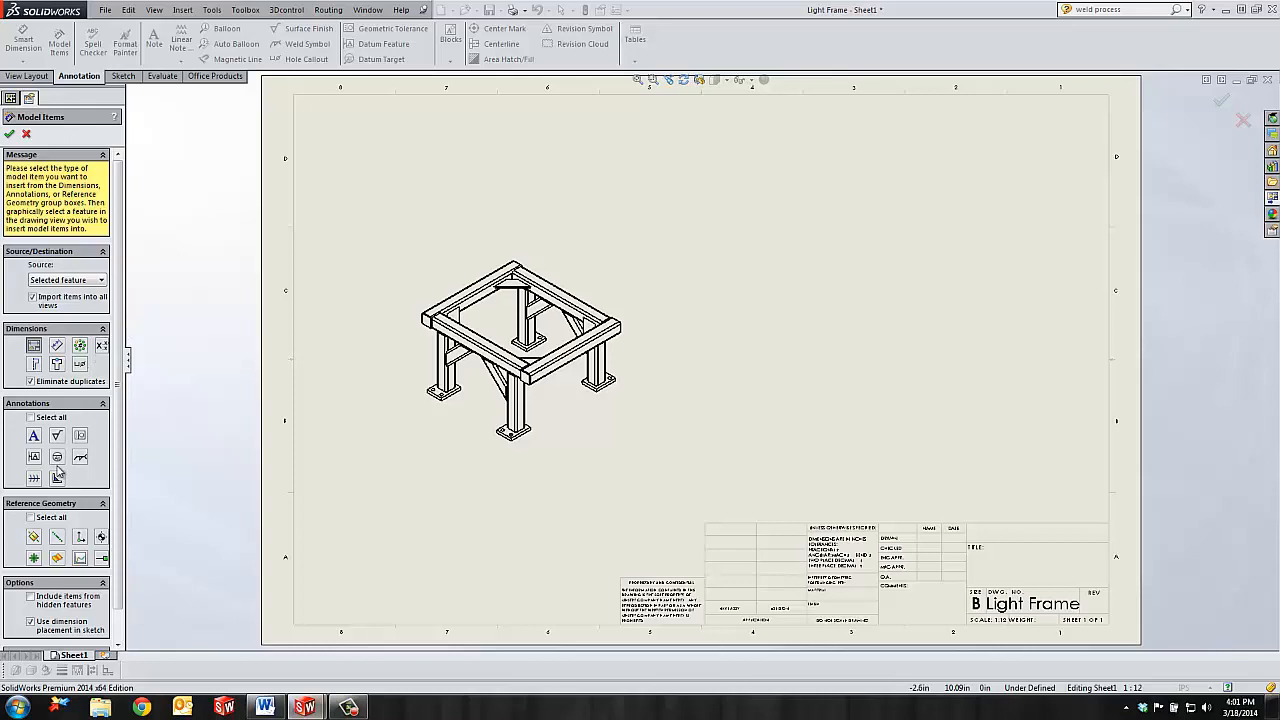
mouse_move(32, 478)
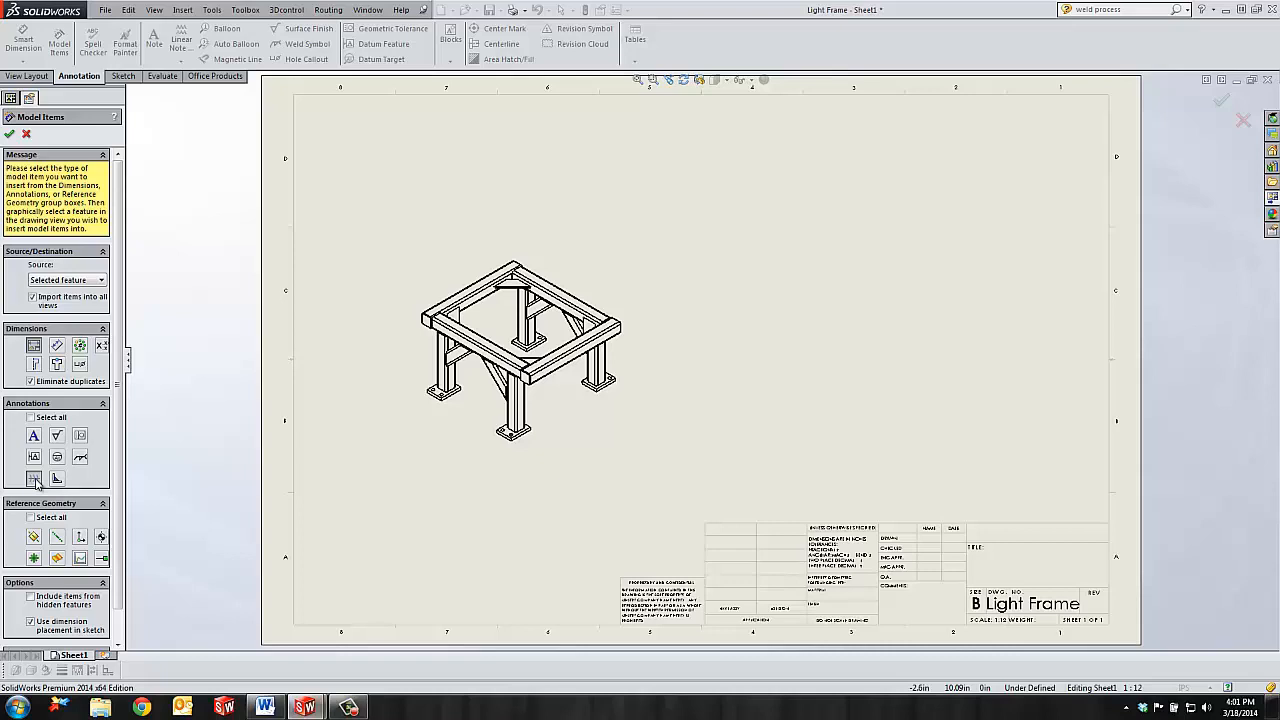
mouse_move(66, 472)
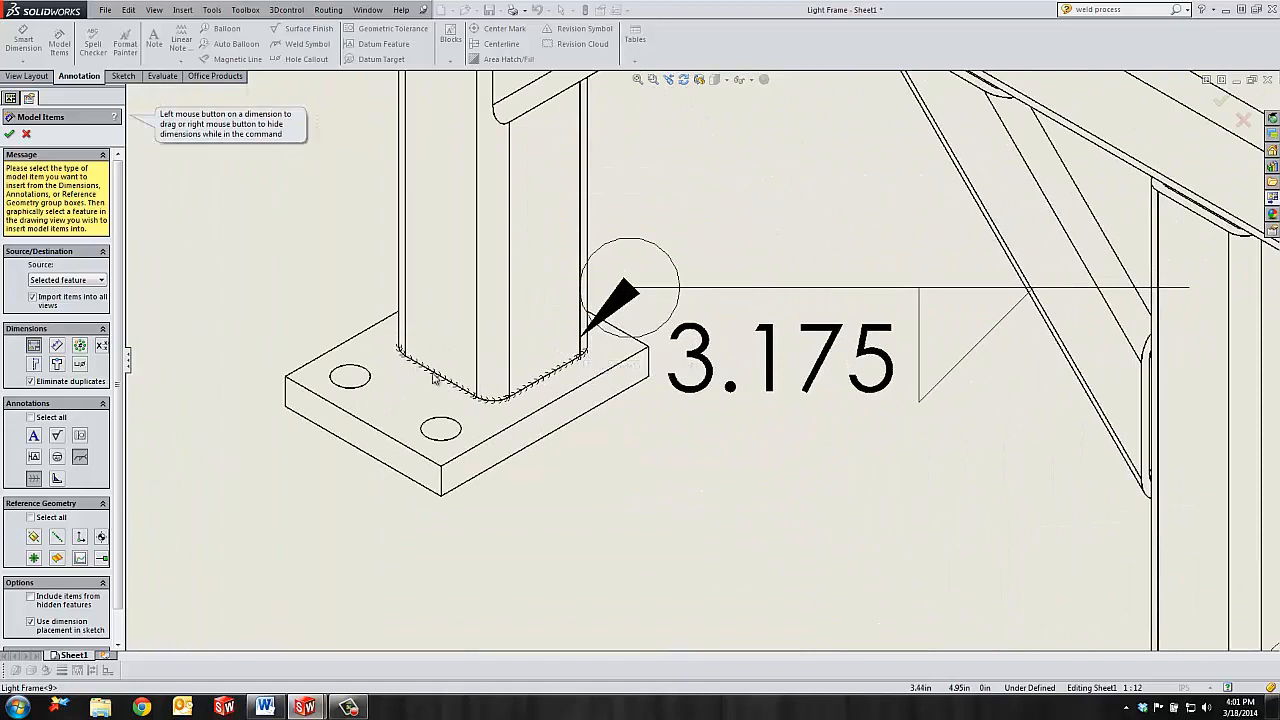
mouse_move(644, 296)
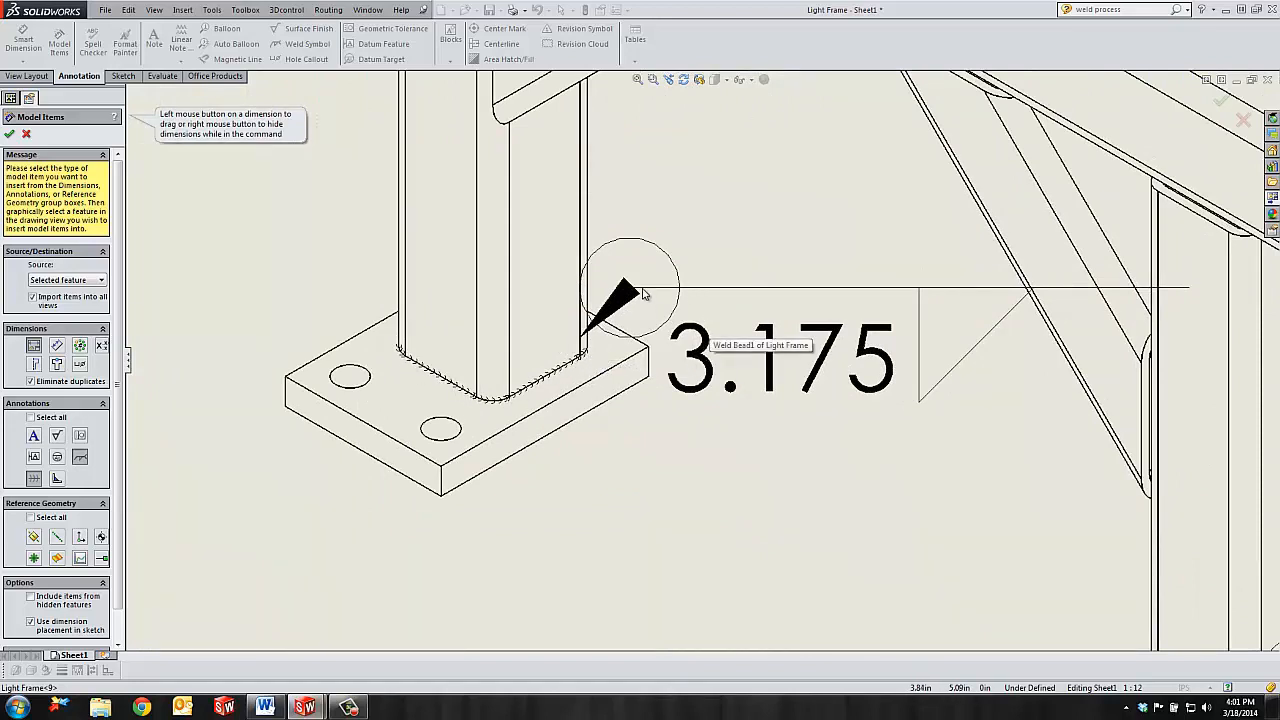